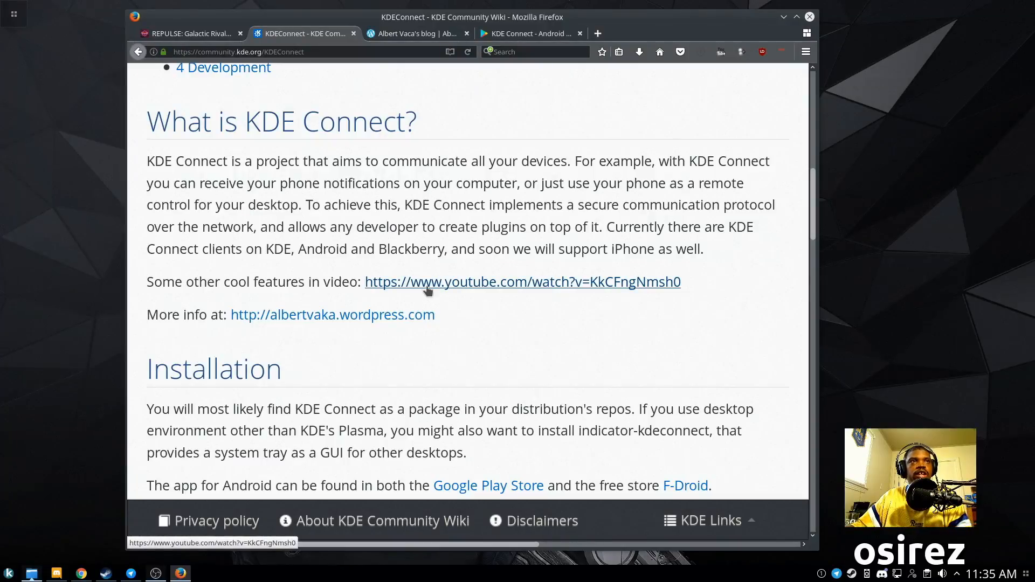
mouse_move(403, 273)
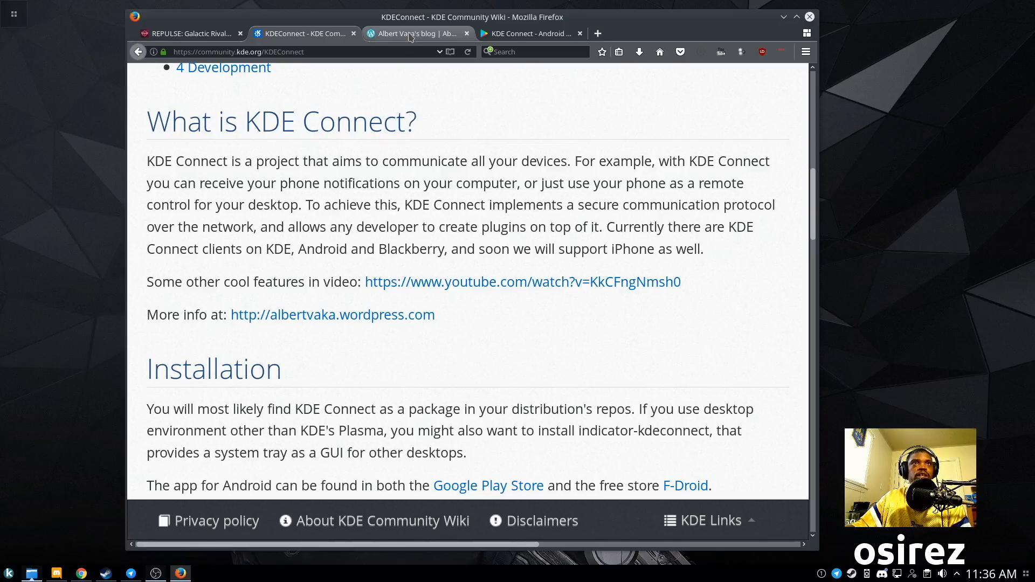
- Scroll Albert Vaca's KDE Connect 1.0 post and enlarge the Remote control commands screenshot
left_click(415, 33)
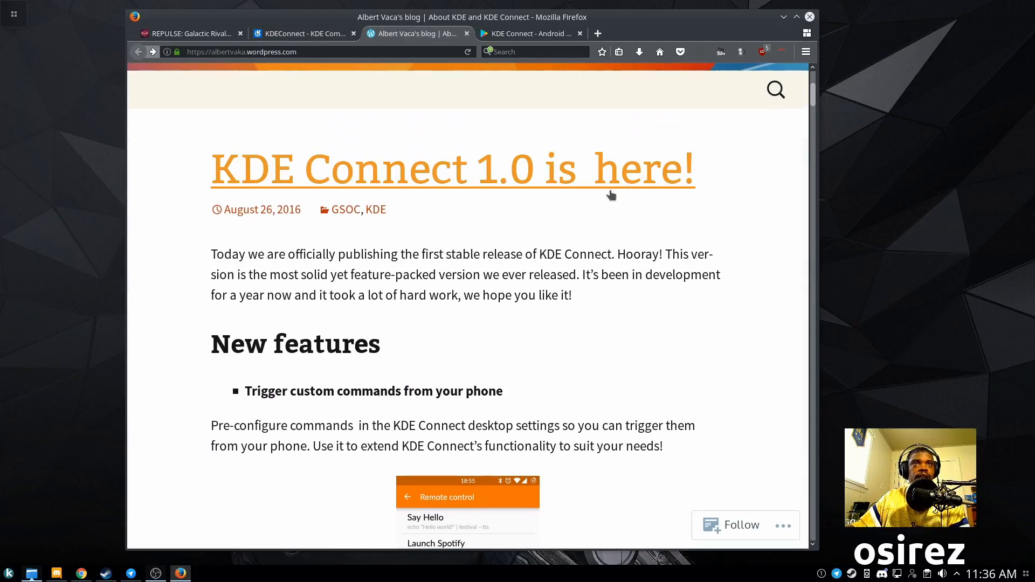
mouse_move(537, 185)
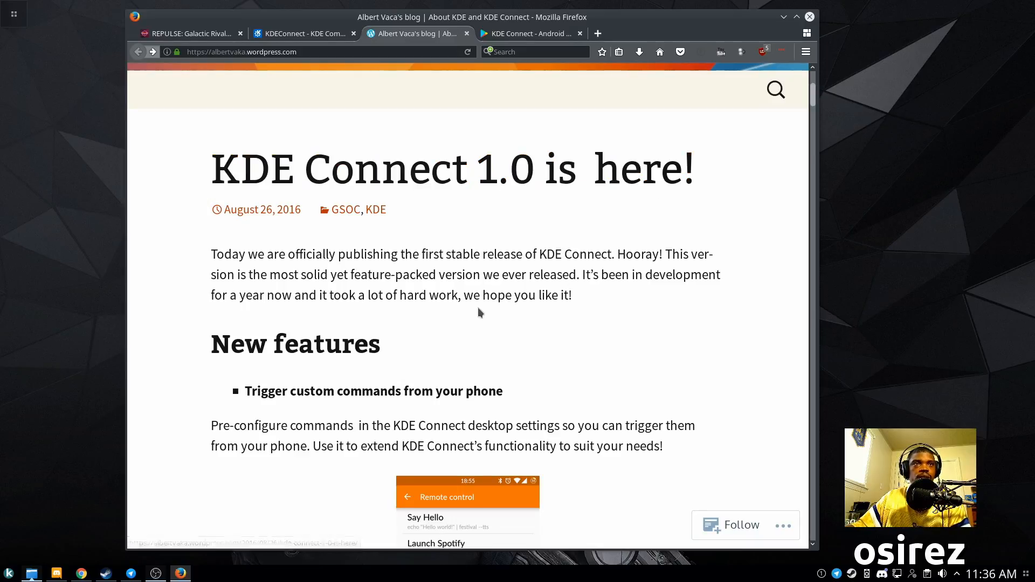
scroll("down", 3)
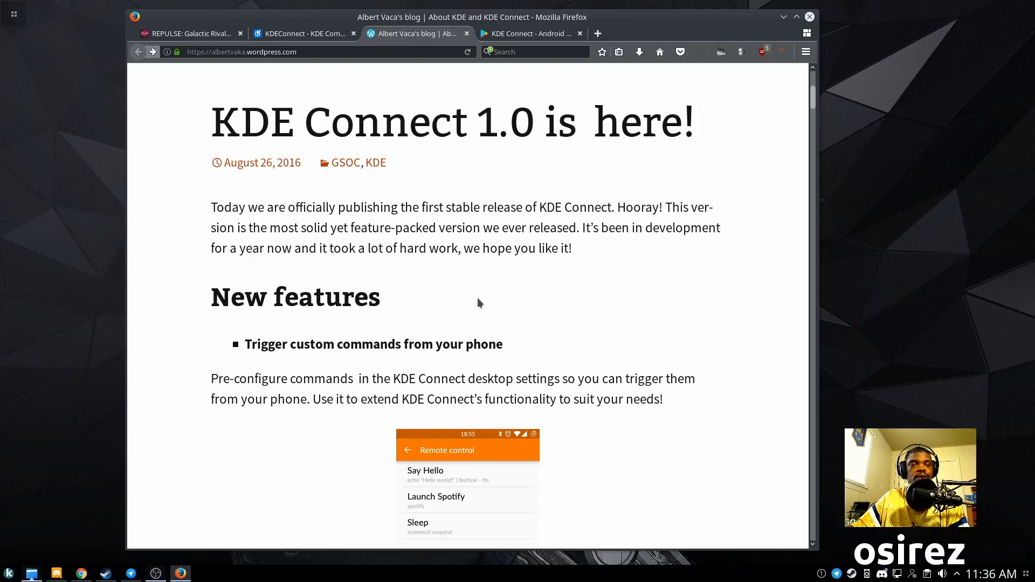
scroll("down", 3)
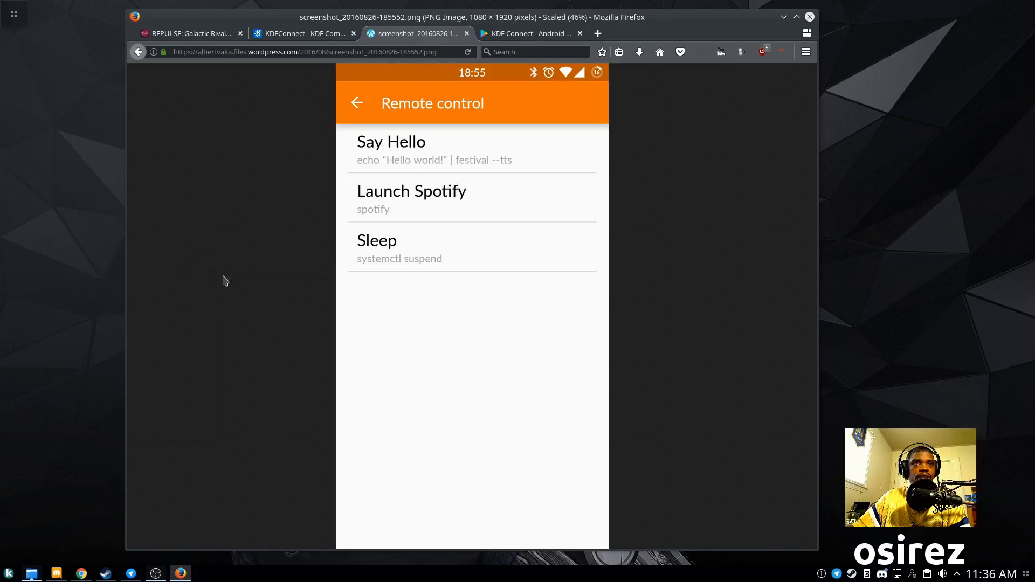
left_click(241, 281)
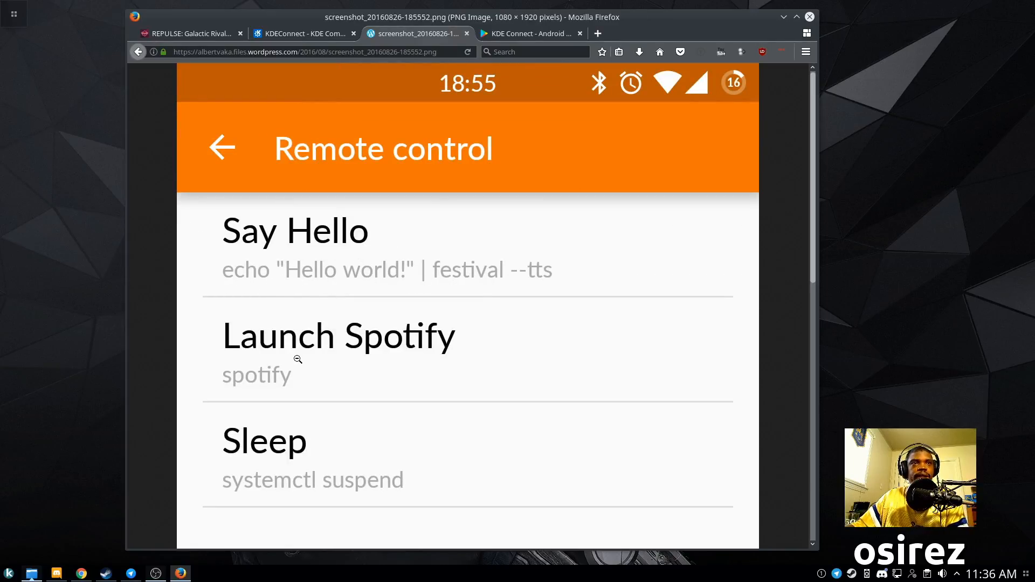
scroll("down", 3)
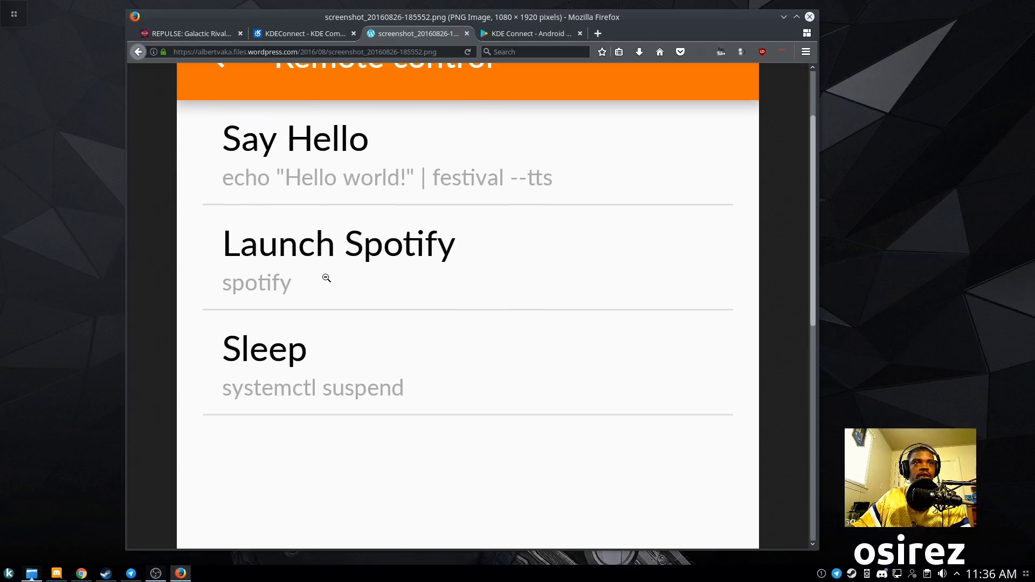
mouse_move(217, 398)
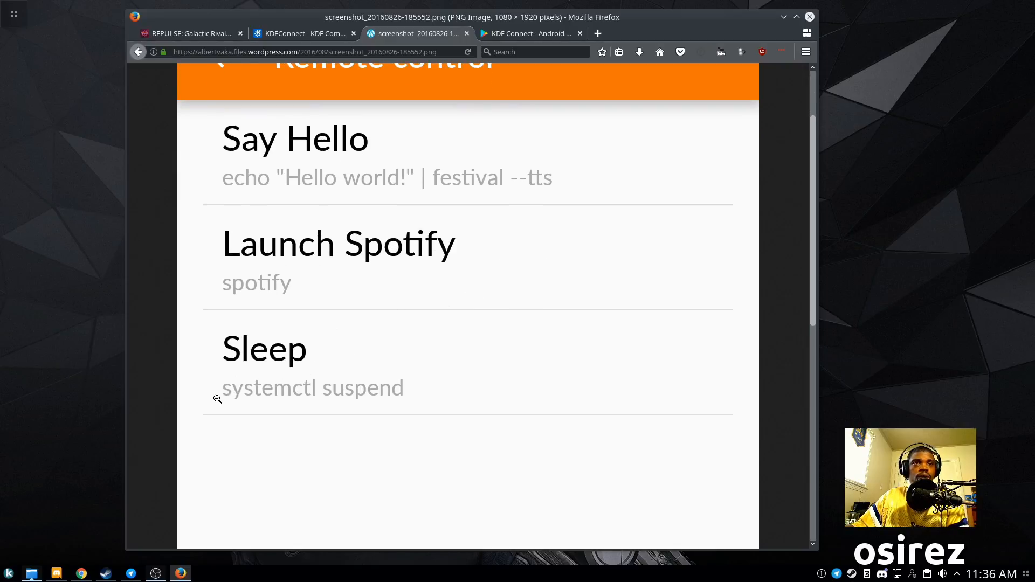
mouse_move(402, 218)
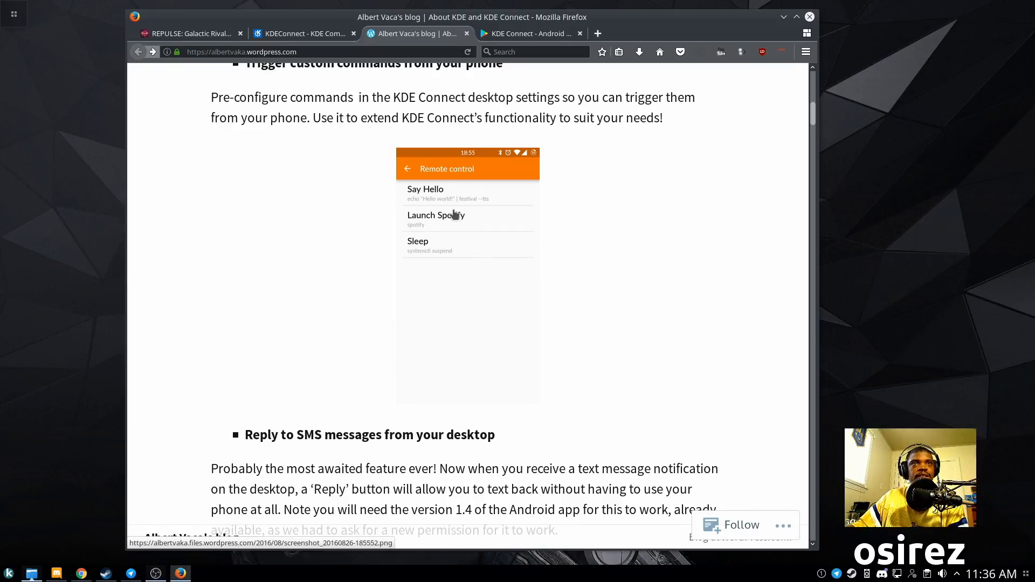
left_click(468, 218)
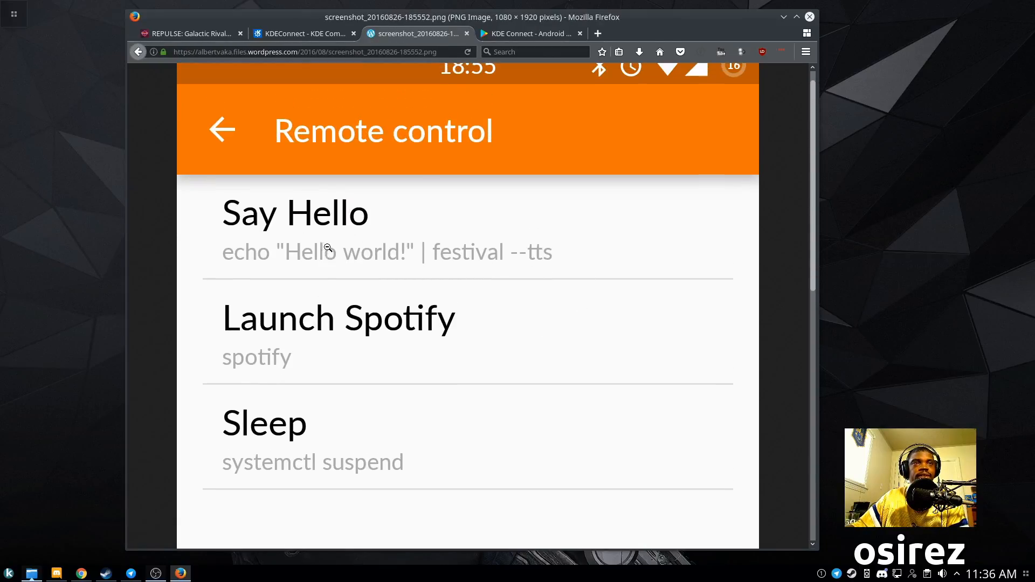
mouse_move(428, 167)
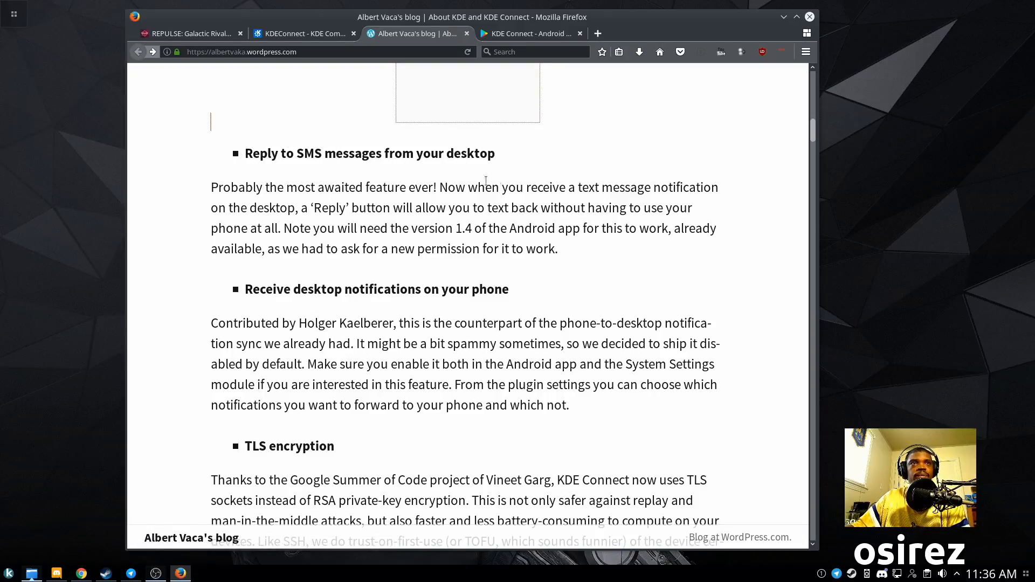
mouse_move(717, 232)
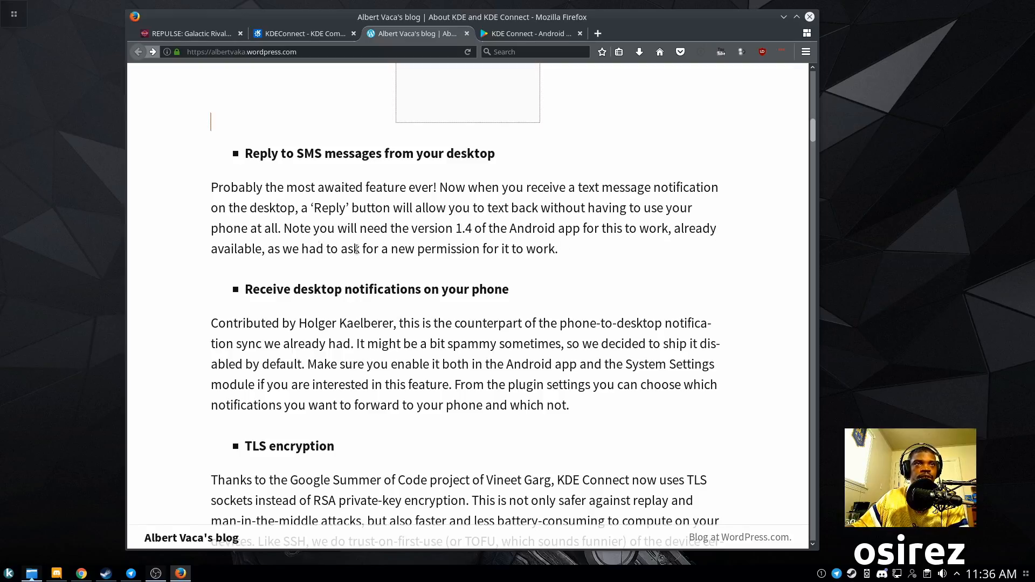
scroll("down", 3)
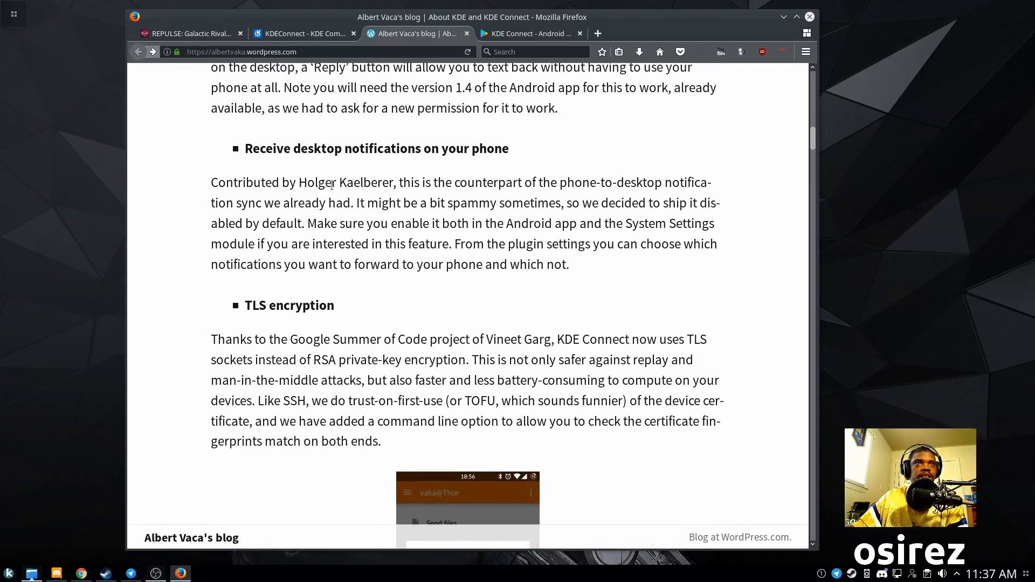
scroll("down", 3)
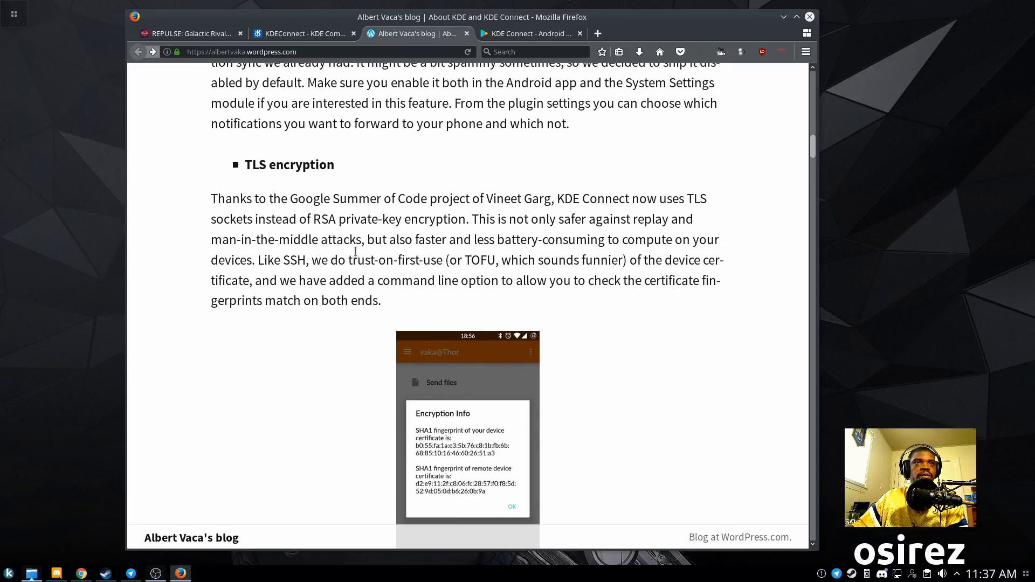
scroll("down", 3)
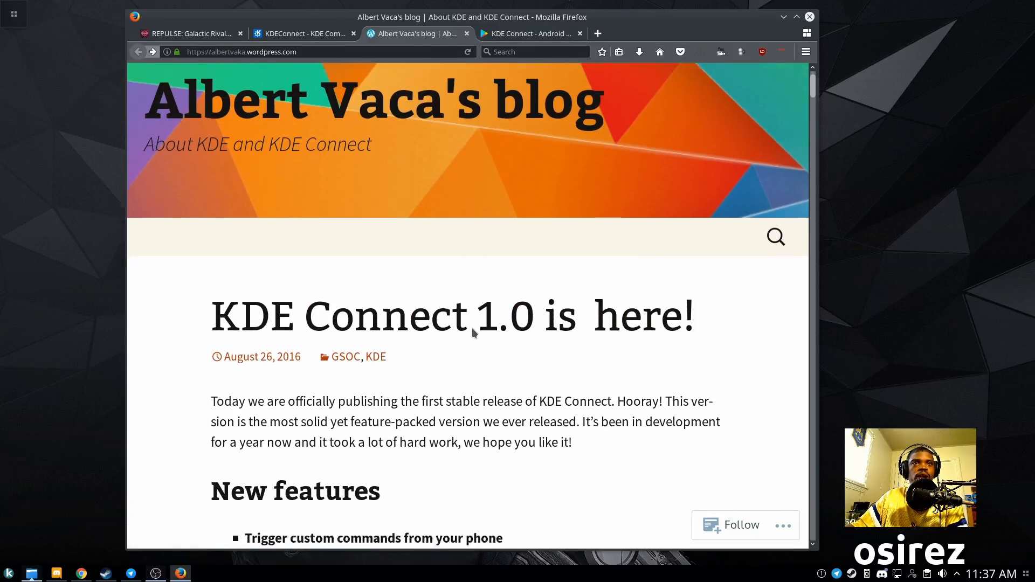
scroll("down", 3)
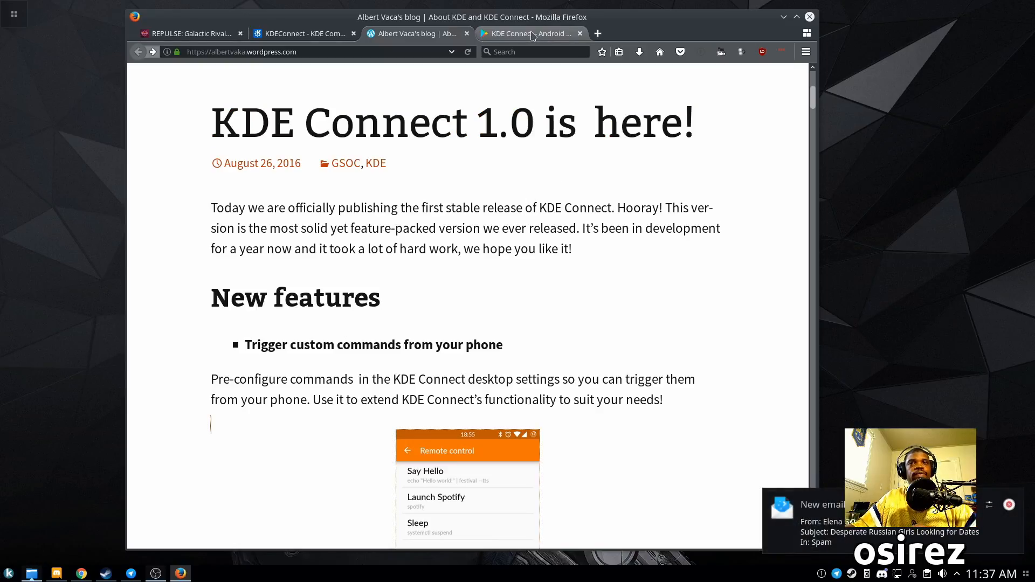
- Switch to the KDE Connect Google Play tab and scroll through the app listing
left_click(532, 33)
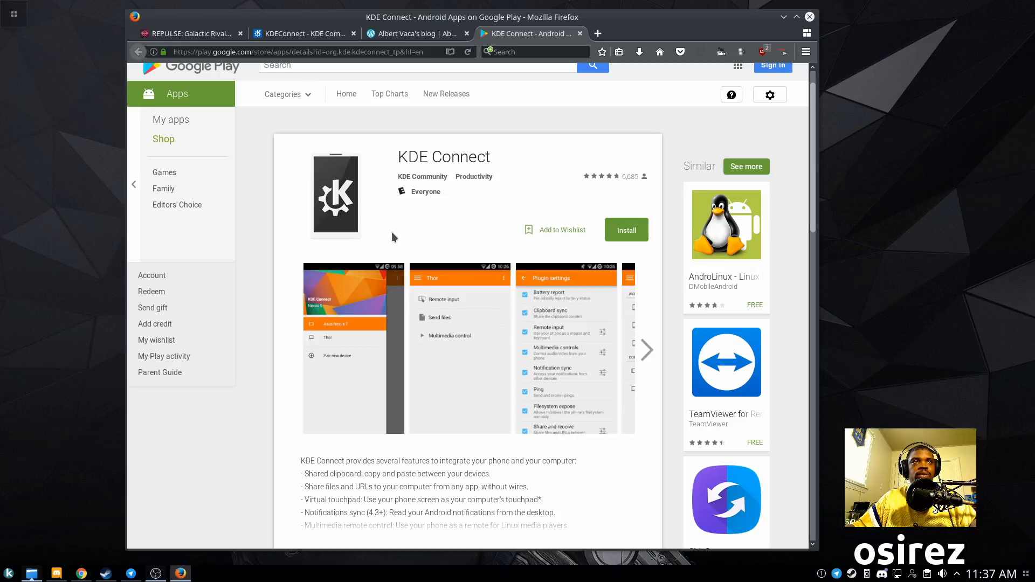
scroll("down", 3)
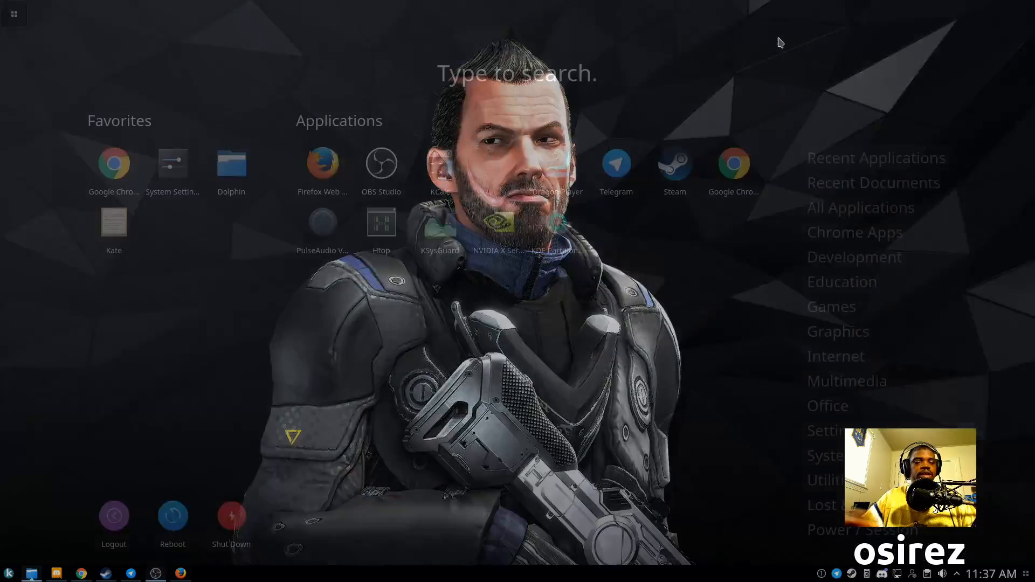
- Search 'kde connect' in the launcher, then check the lge phone's battery and notifications
type("kde connect'")
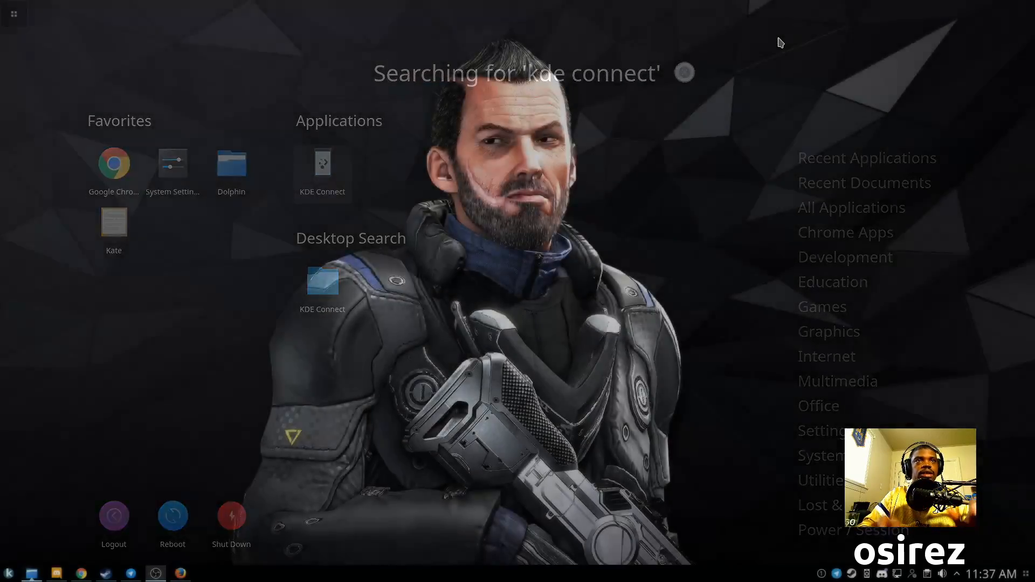
left_click(323, 165)
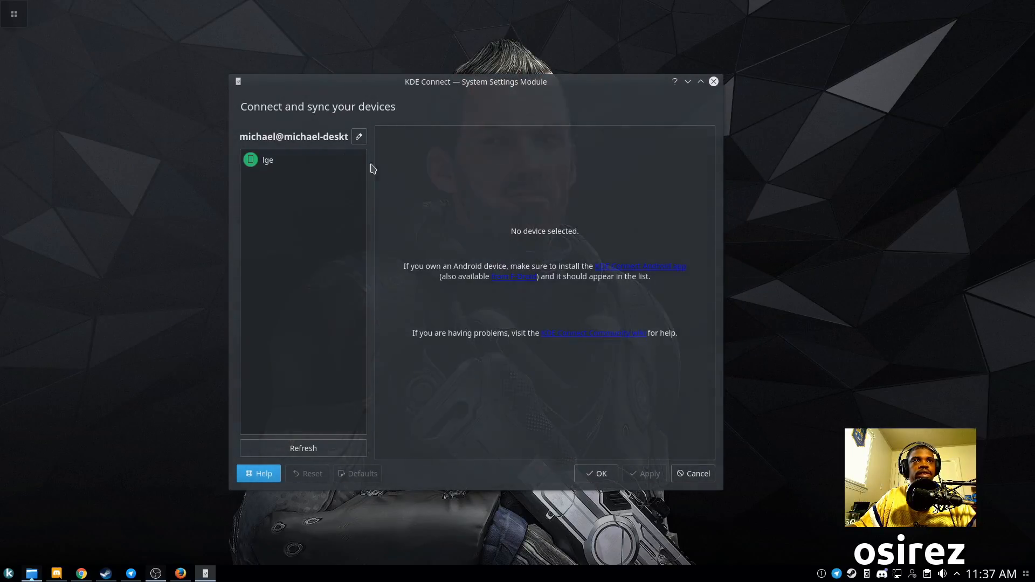
left_click(268, 160)
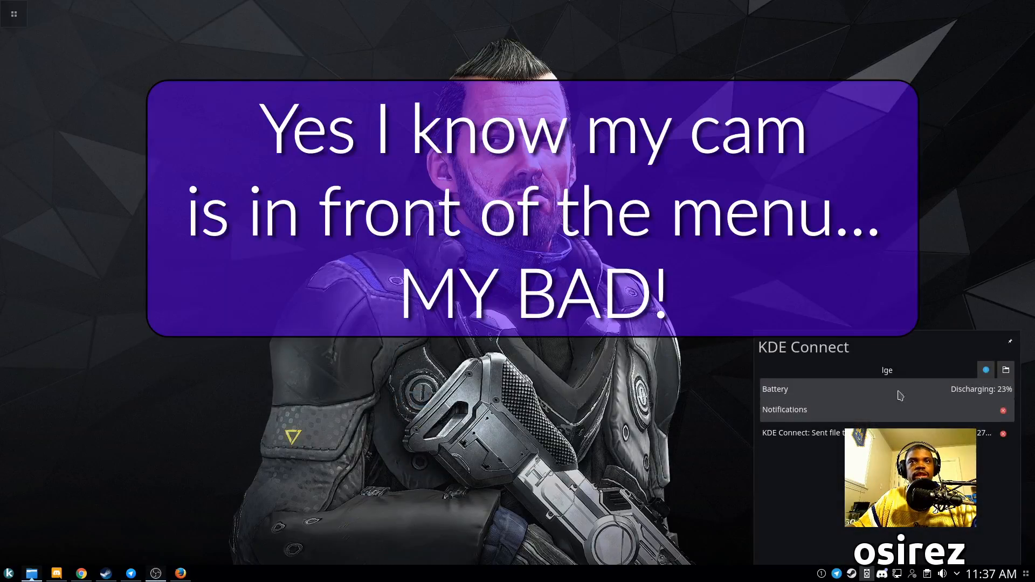
mouse_move(1010, 394)
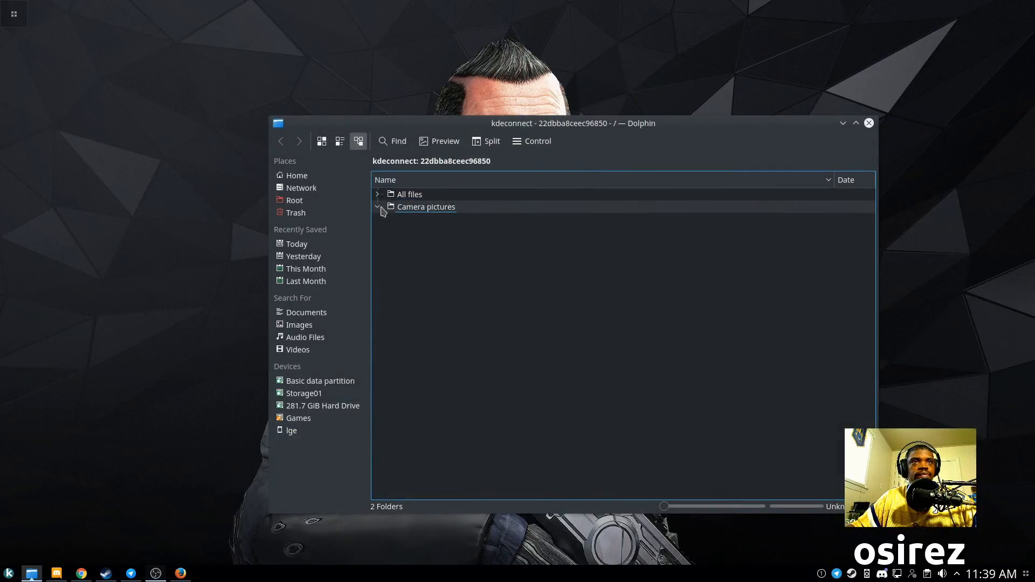
- Browse the Camera pictures folder, inspect 20160327_175419.mp4, then close Dolphin
left_click(377, 207)
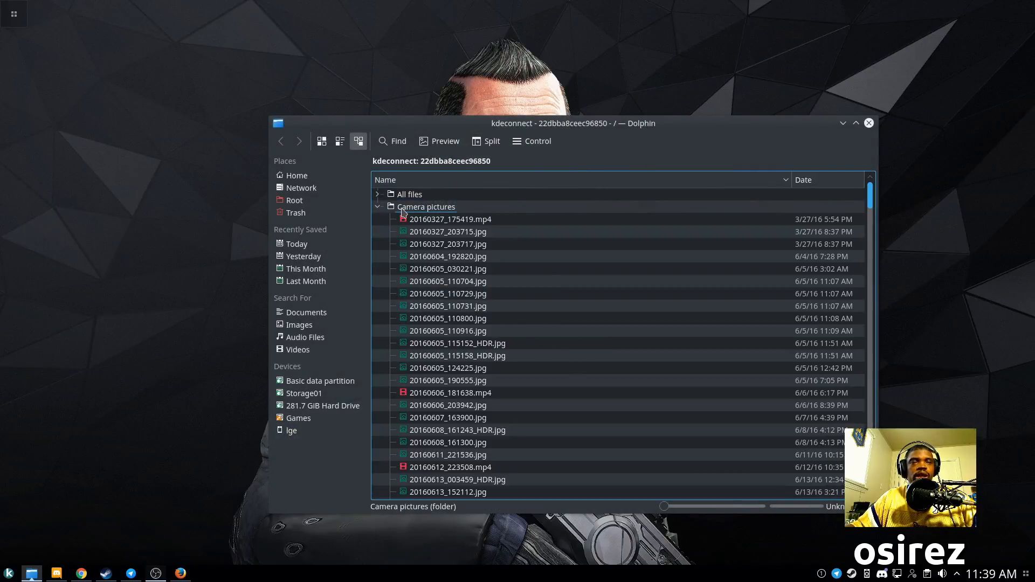
left_click(451, 219)
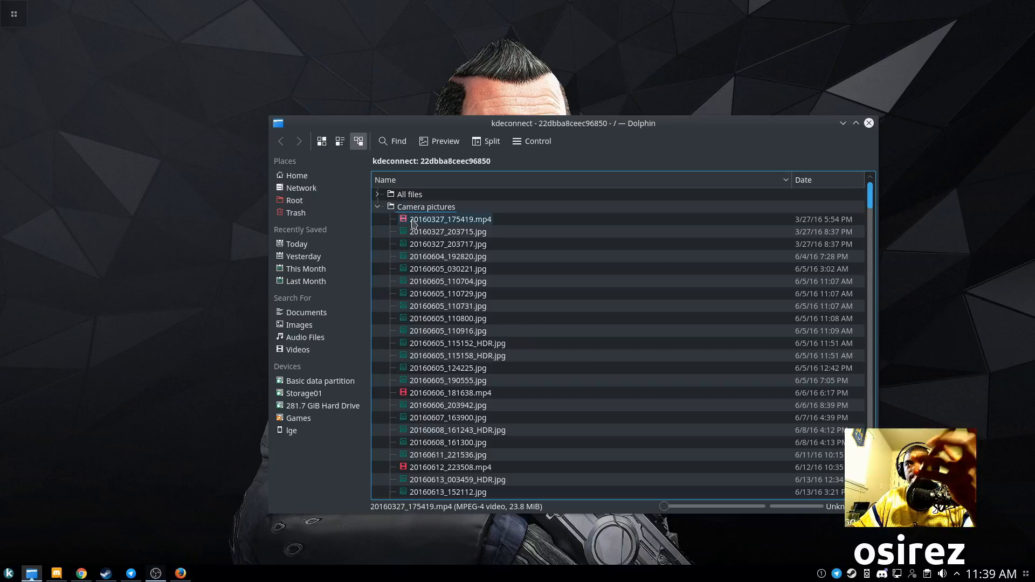
left_click(447, 268)
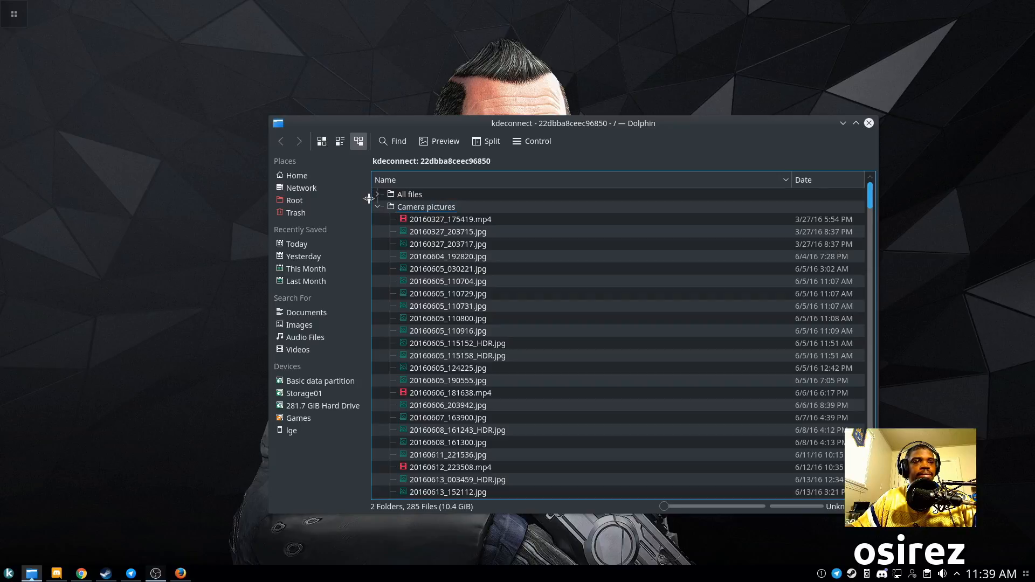
mouse_move(377, 194)
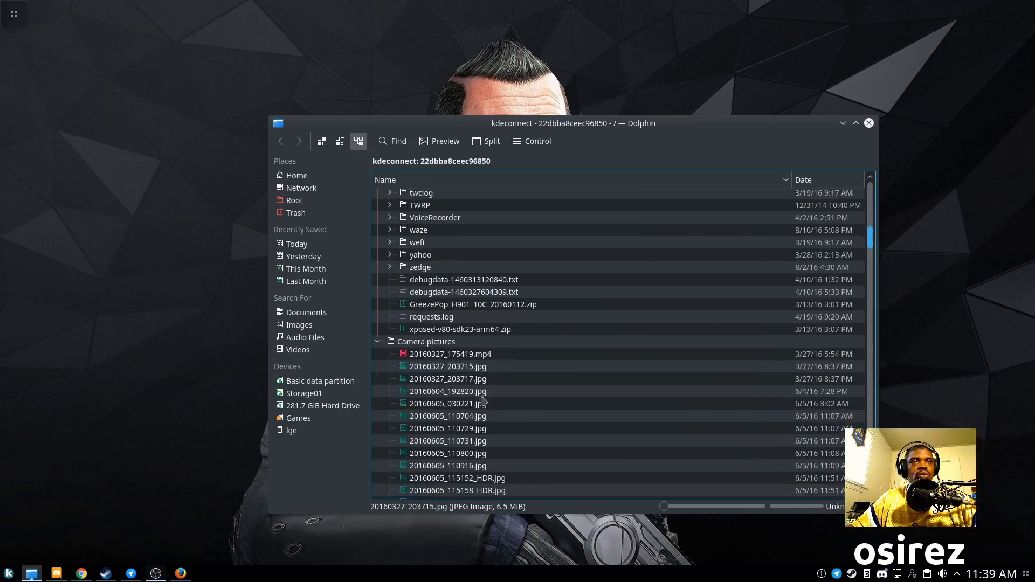
scroll("down", 3)
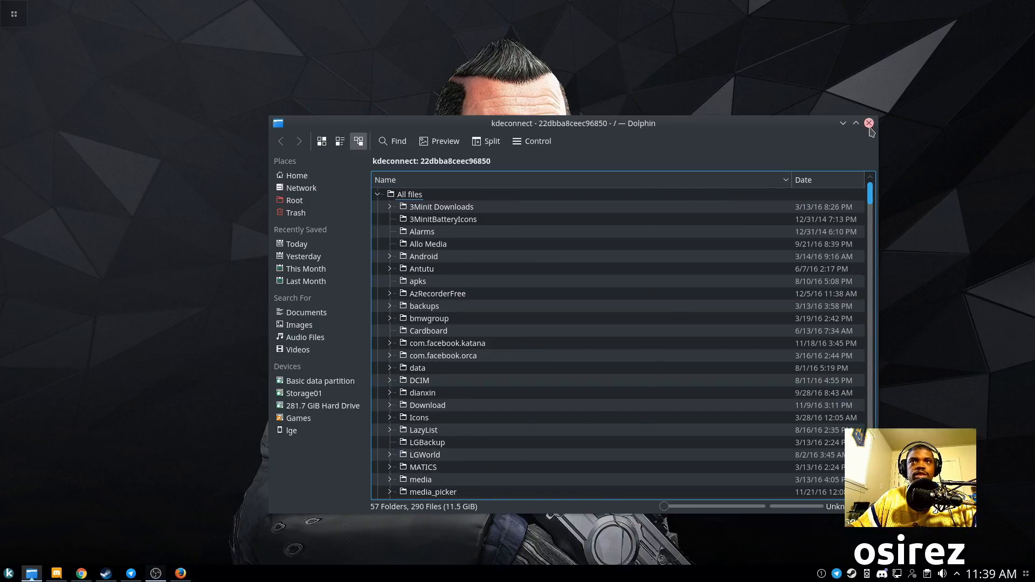
left_click(869, 124)
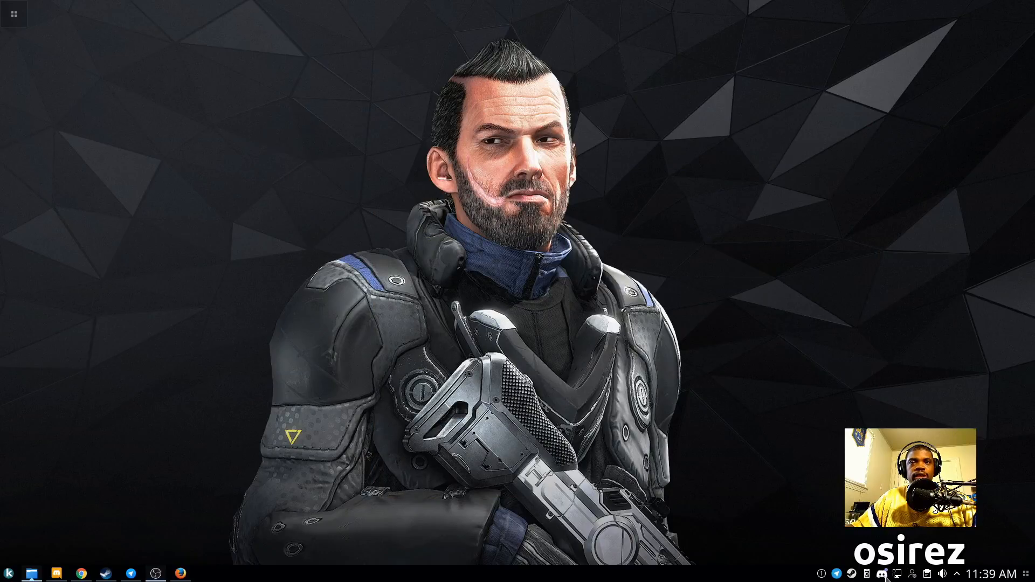
- Launch KDE Connect on the phone and open Remote input for the desktop
left_click(867, 574)
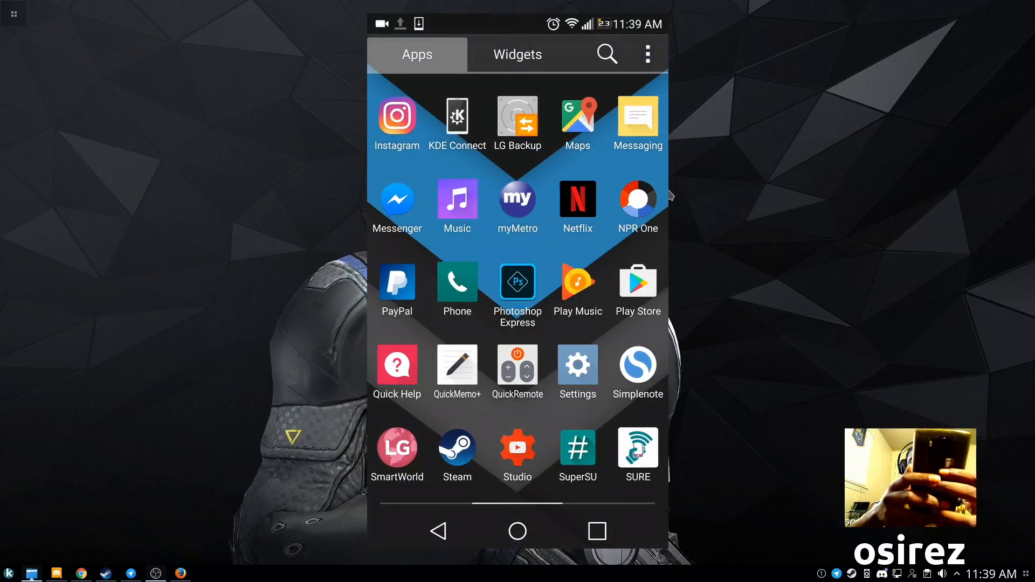
left_click(456, 124)
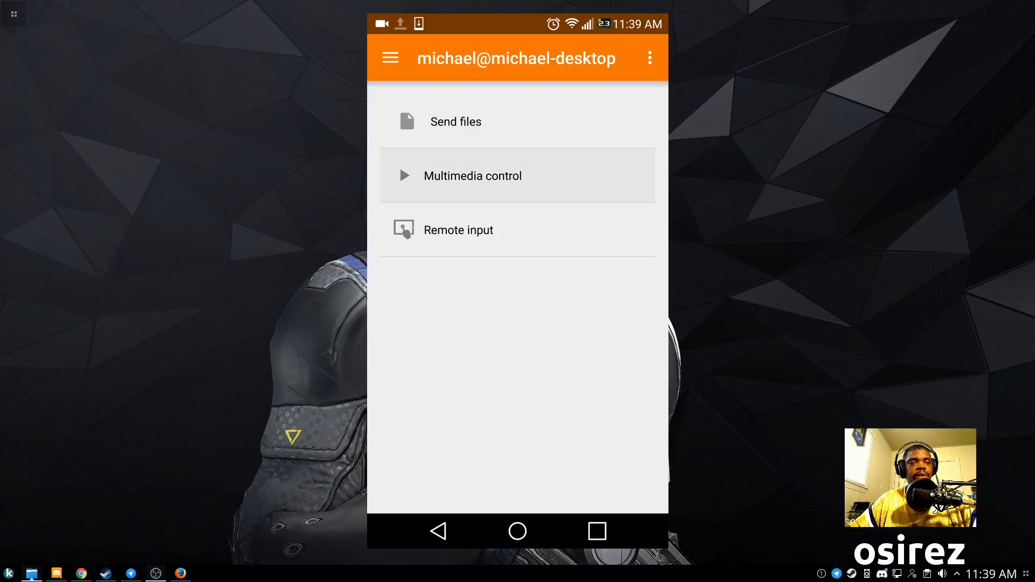
left_click(473, 175)
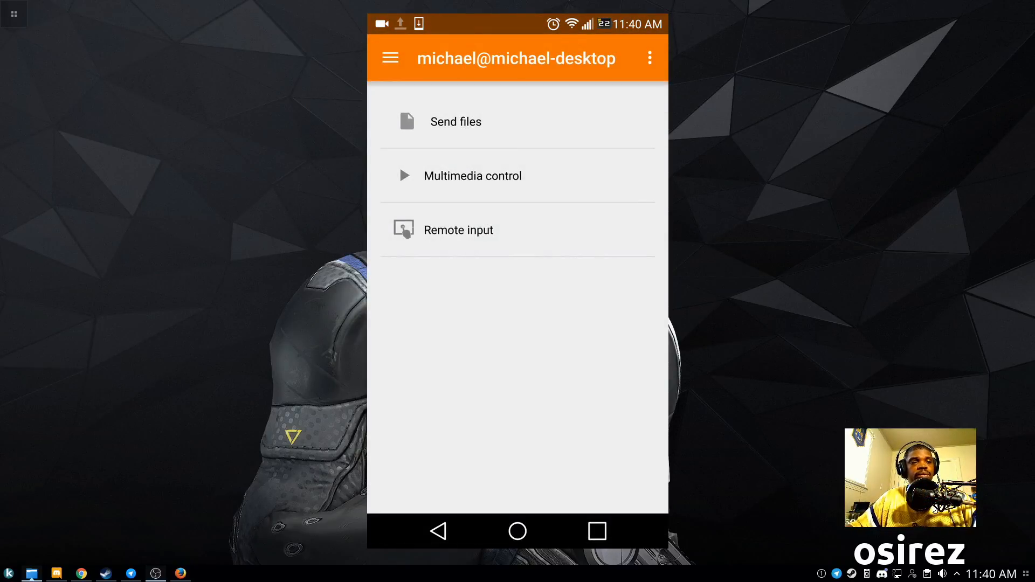
left_click(459, 229)
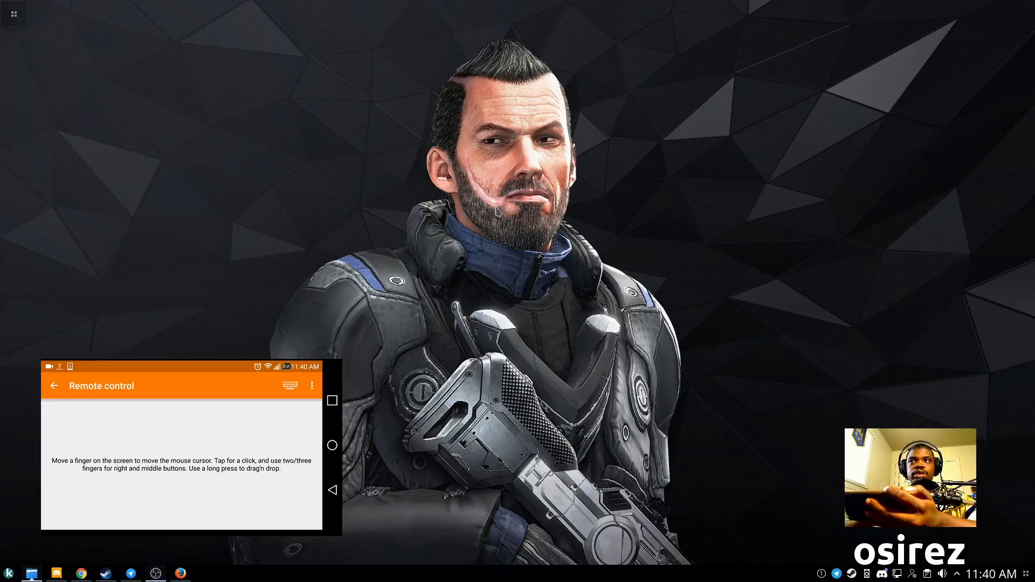
mouse_move(586, 176)
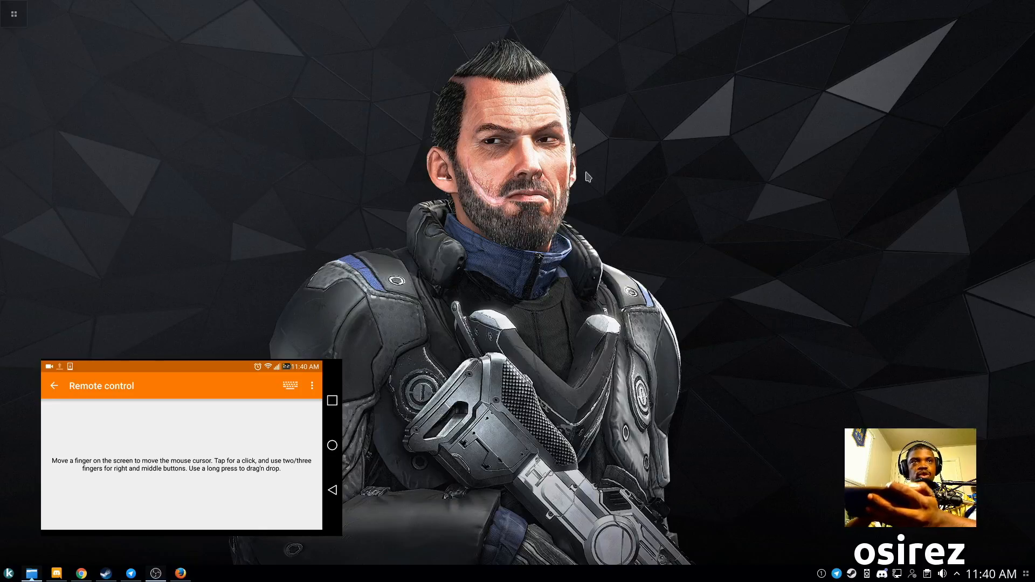
mouse_move(394, 265)
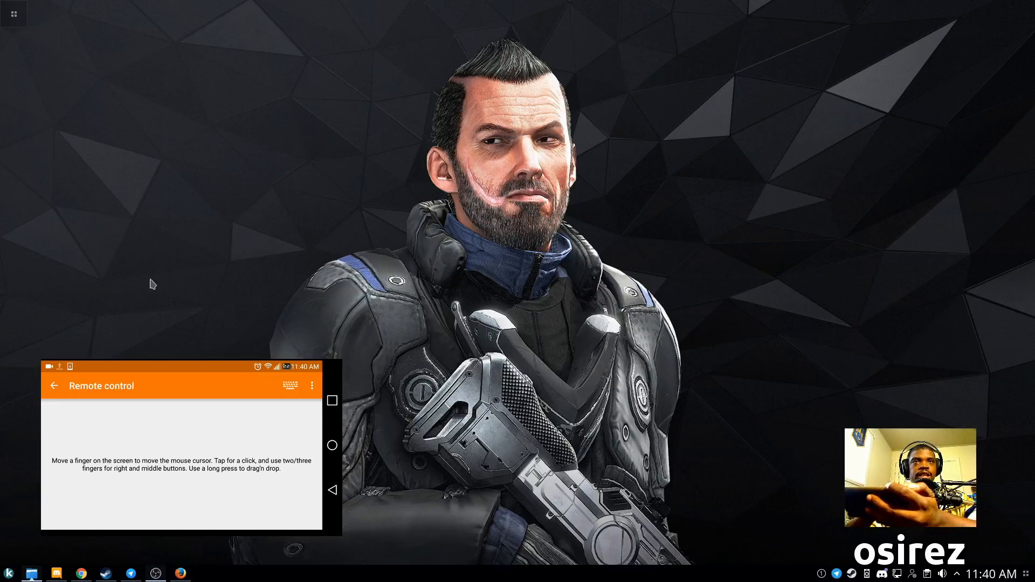
mouse_move(480, 232)
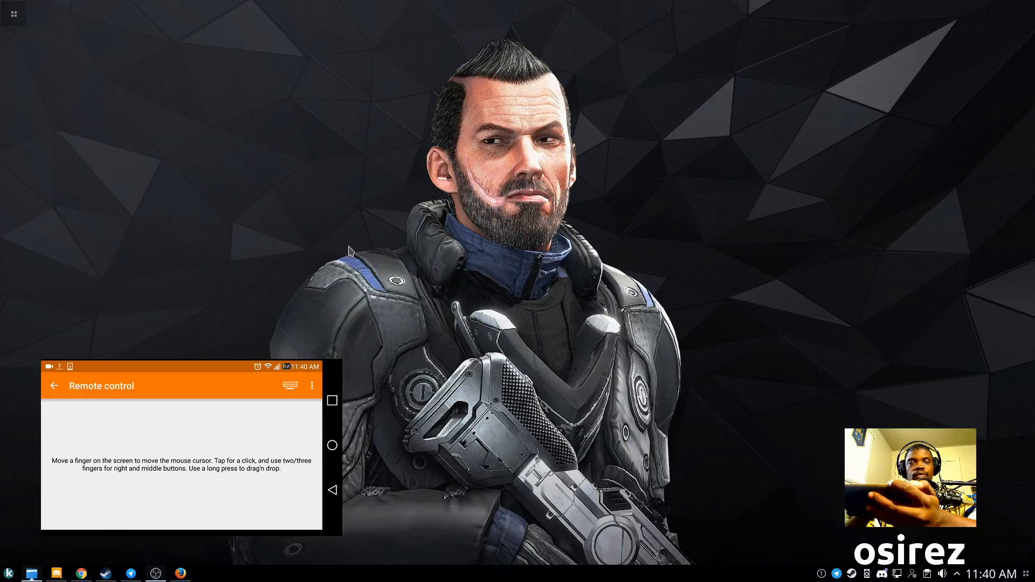
mouse_move(594, 91)
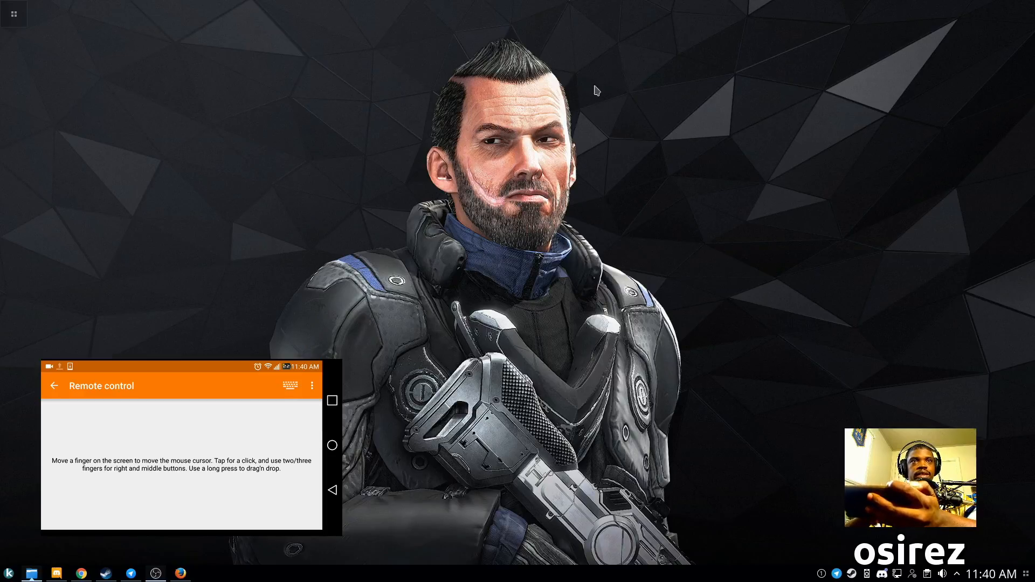
mouse_move(500, 260)
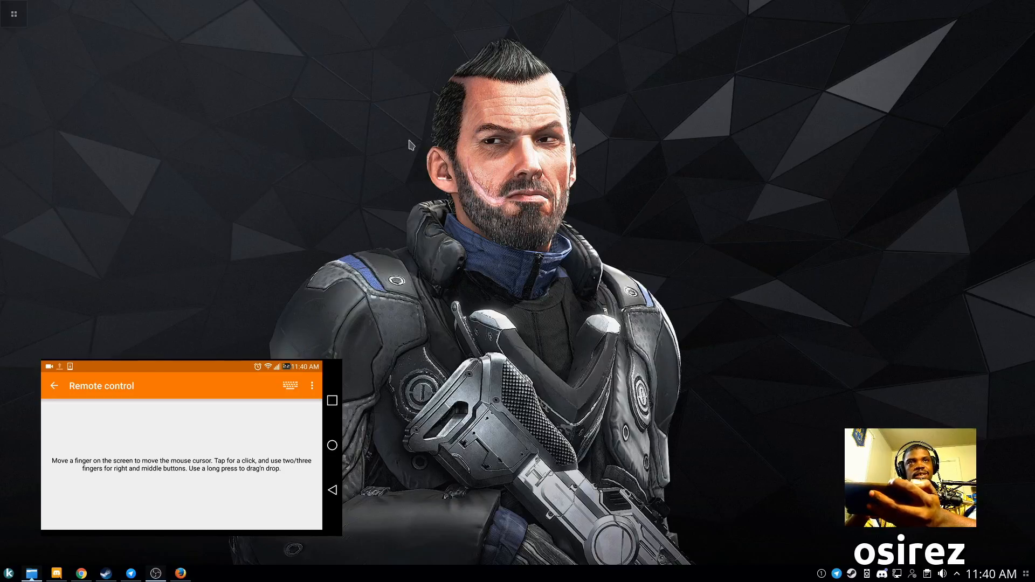
mouse_move(80, 186)
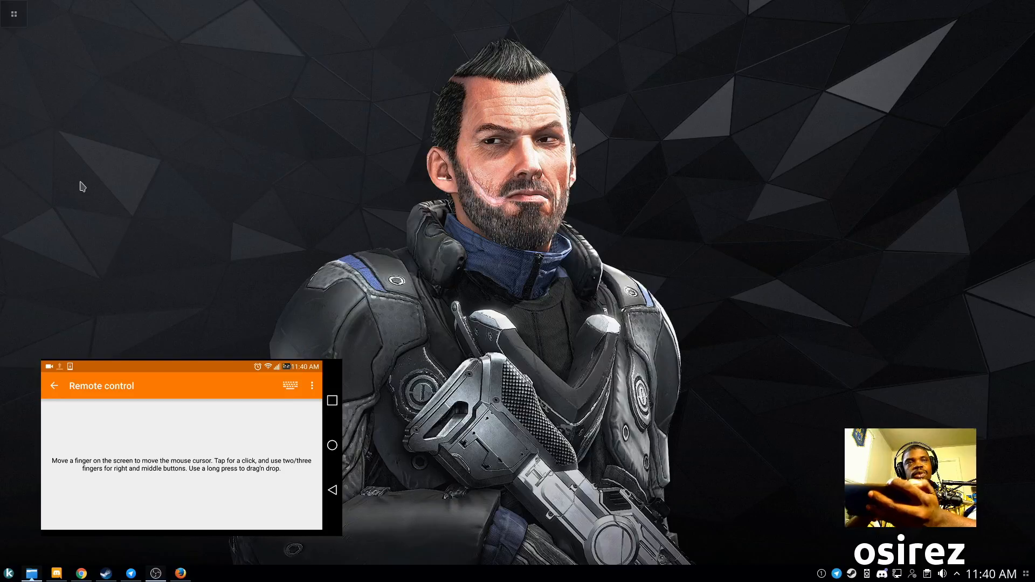
mouse_move(424, 135)
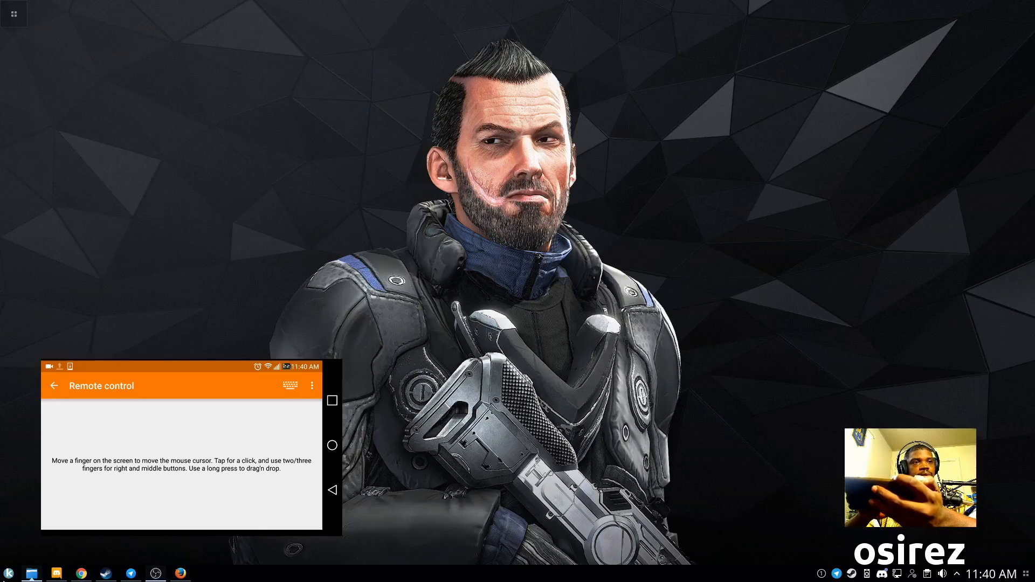
- Open Dolphin on the Home folder from the taskbar via the phone touchpad
left_click(13, 13)
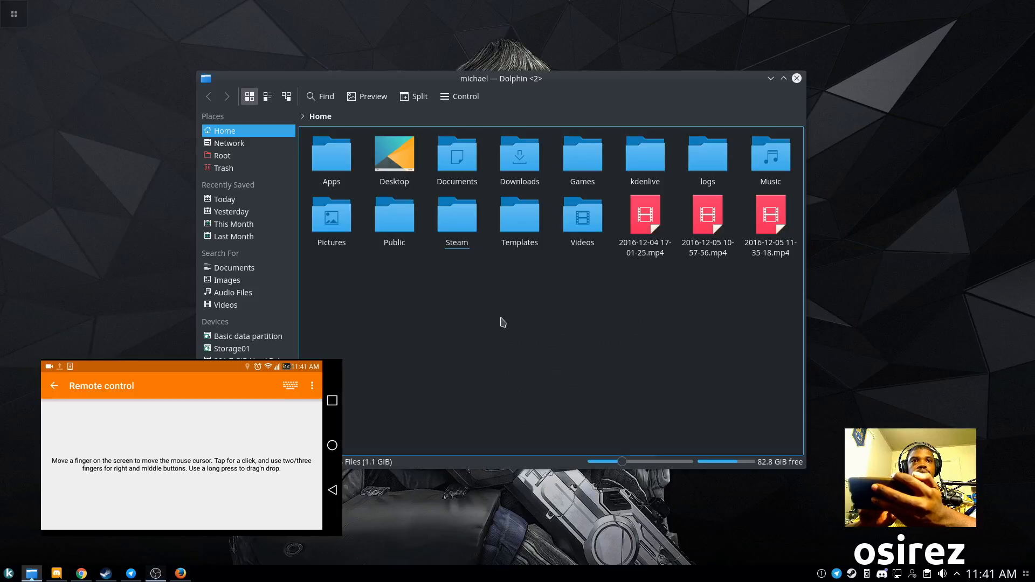
mouse_move(484, 297)
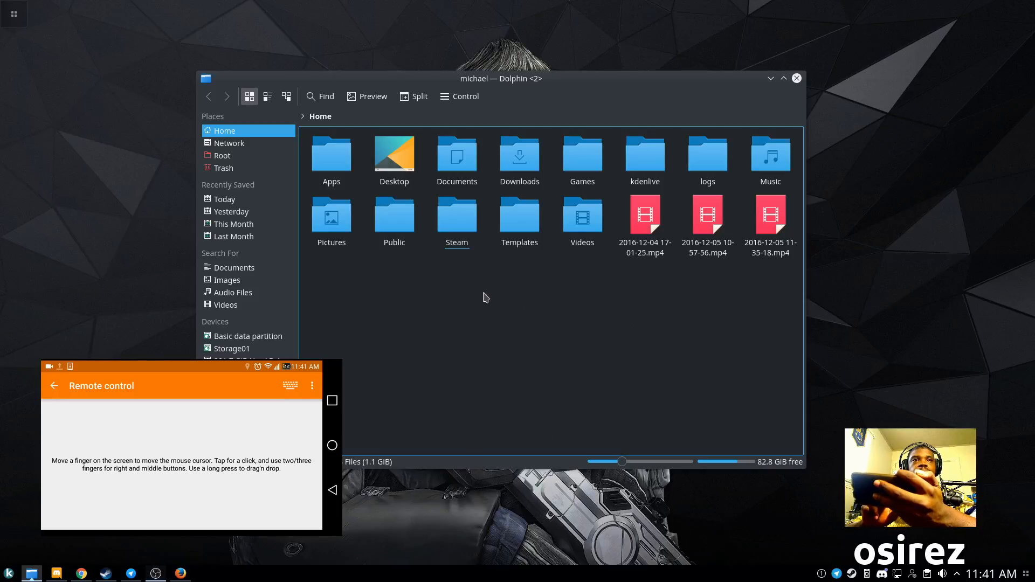
mouse_move(433, 370)
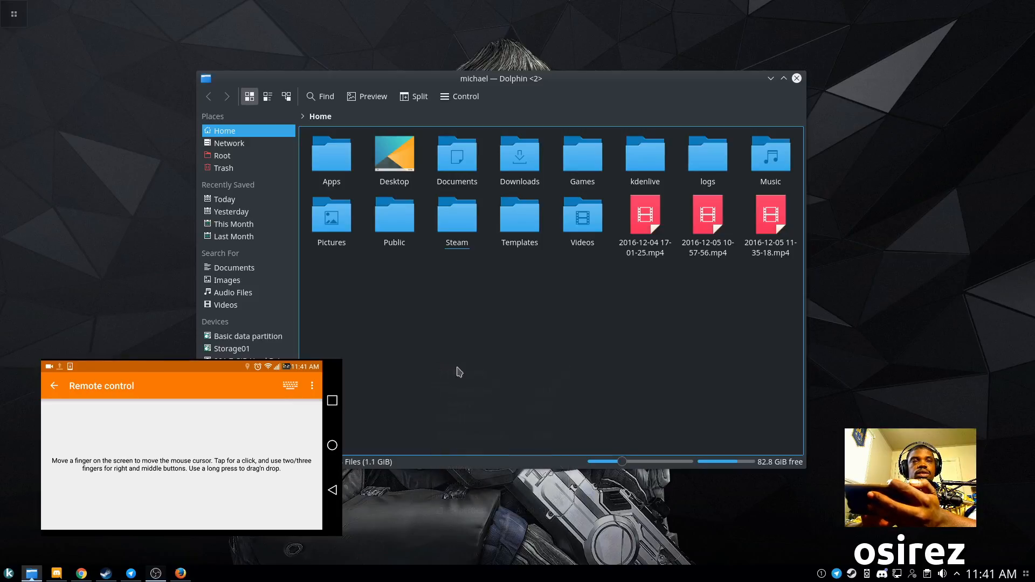
mouse_move(498, 343)
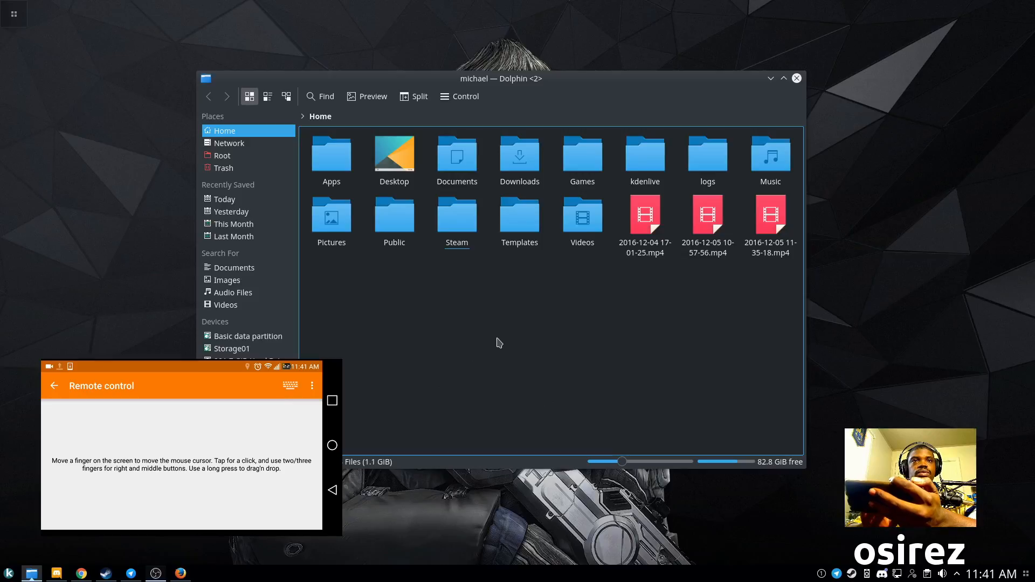
- Create a new text file named 'test' via the Home folder's context menu
right_click(498, 343)
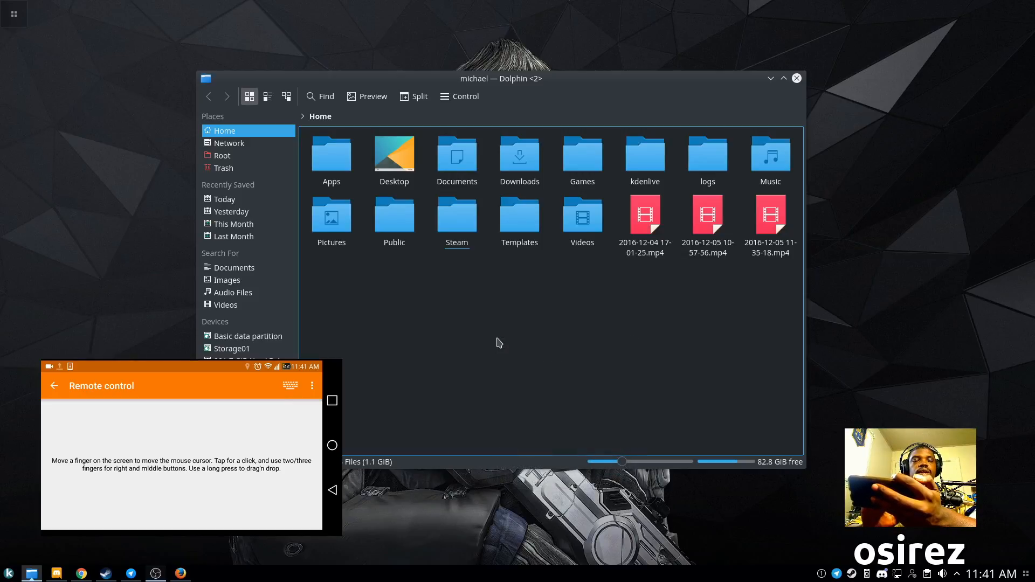
right_click(498, 343)
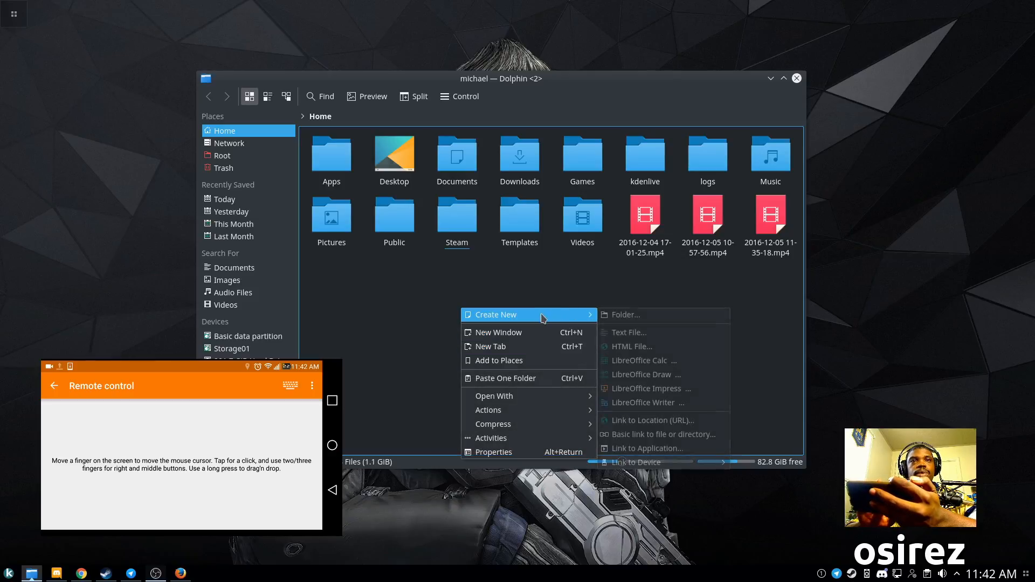
left_click(627, 332)
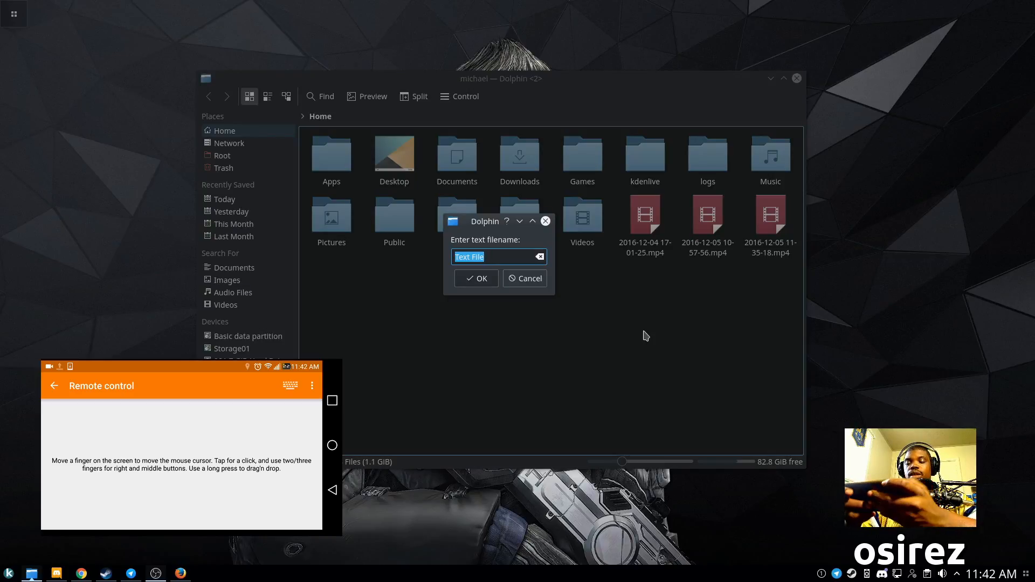
type("test")
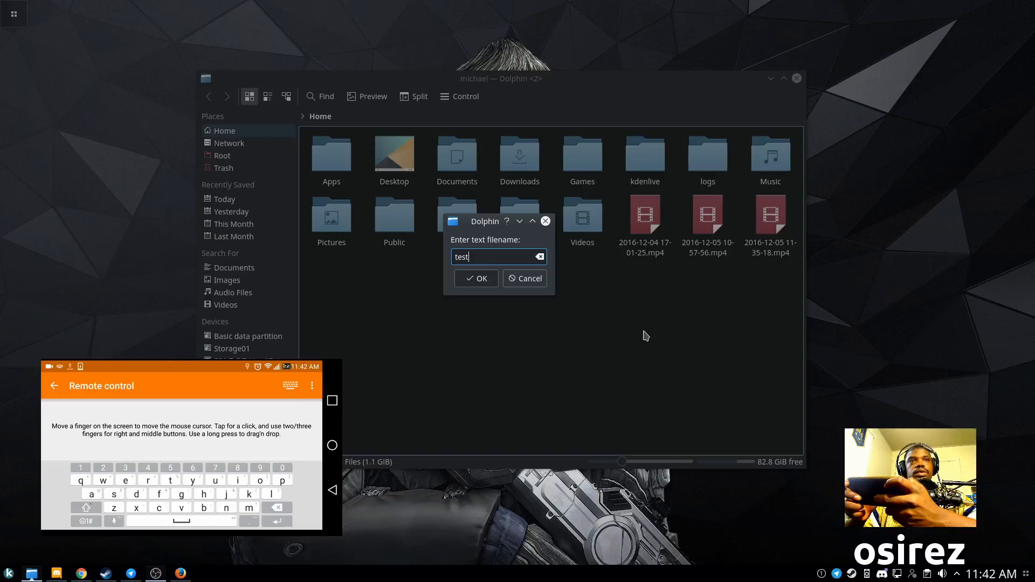
left_click(475, 278)
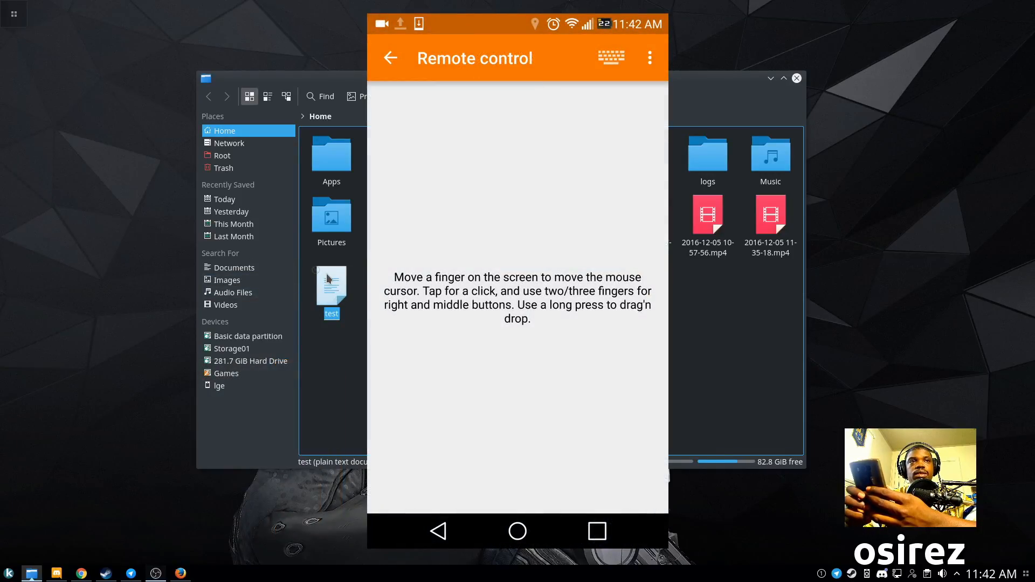
- Open 'test' in Kate and fix the first line to 'This is only a test.'
double_click(331, 290)
type("This is onl")
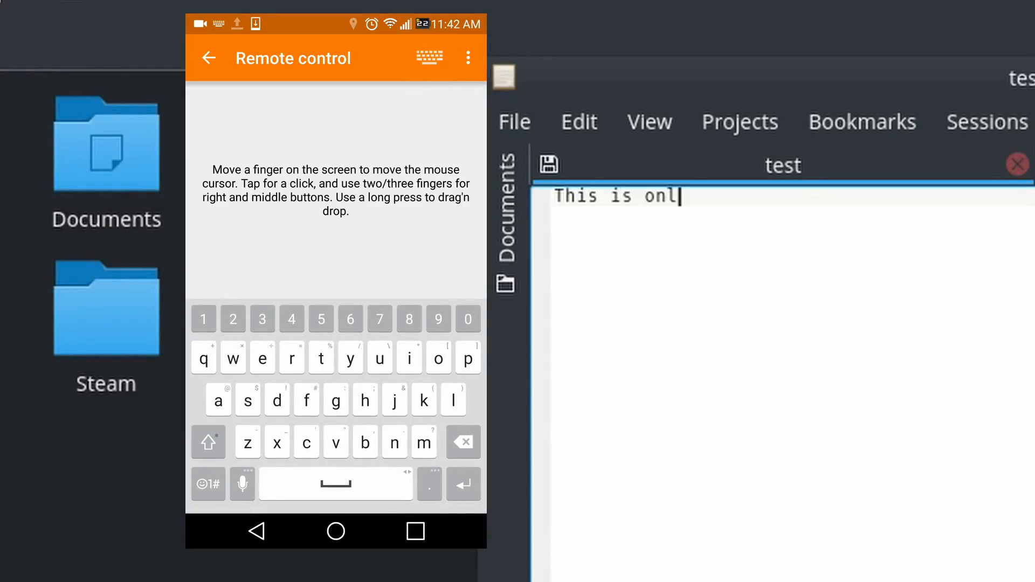
type("y a teet.")
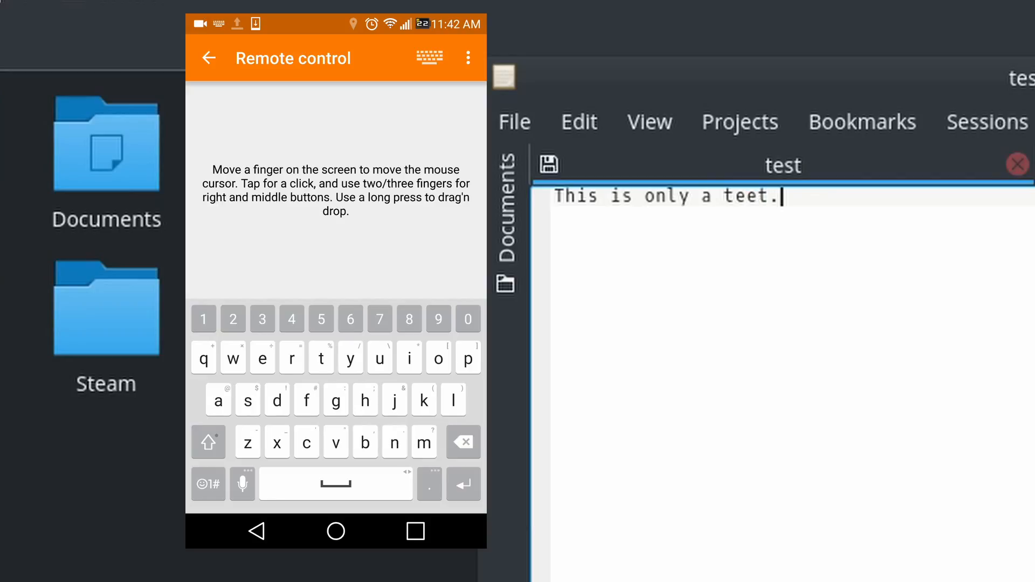
key("BackSpace")
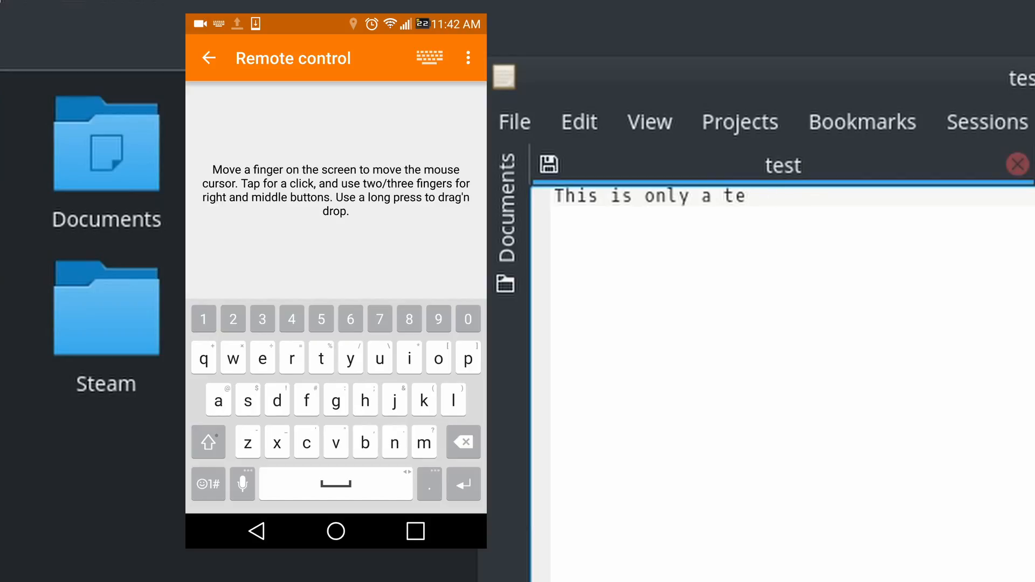
type("st.")
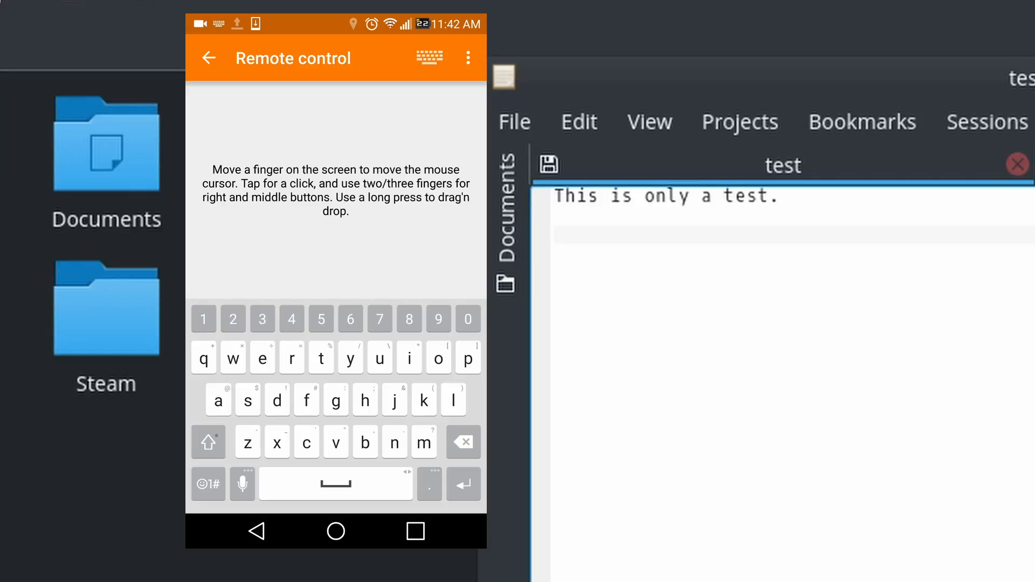
- Type 'Works great!' on the second line
type("Works g")
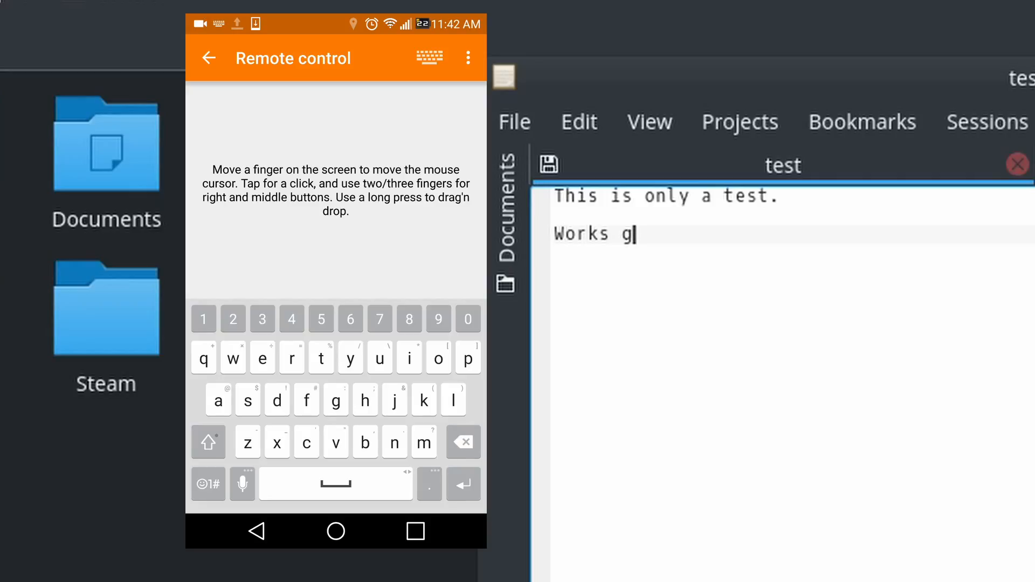
type("reat")
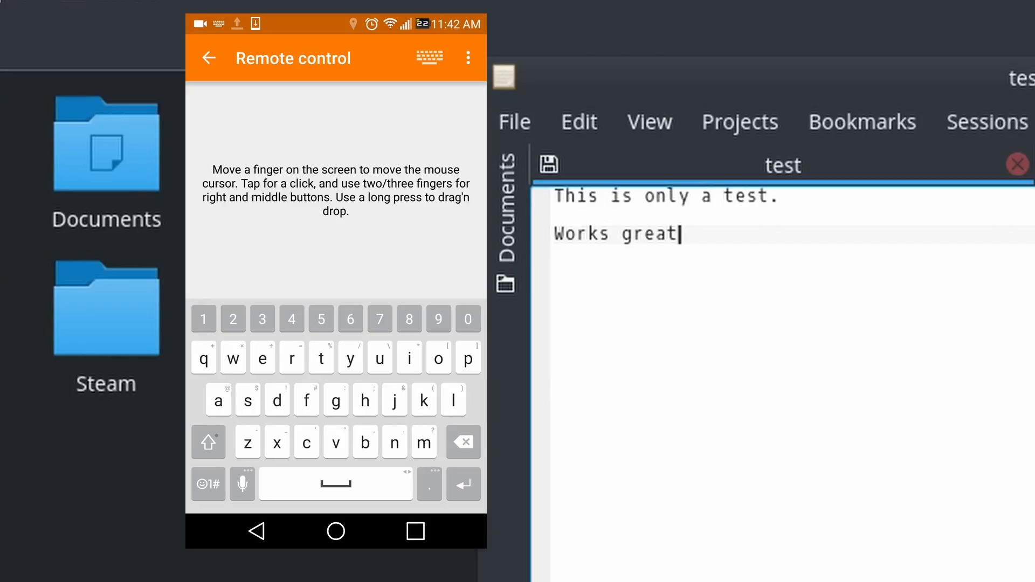
type("!")
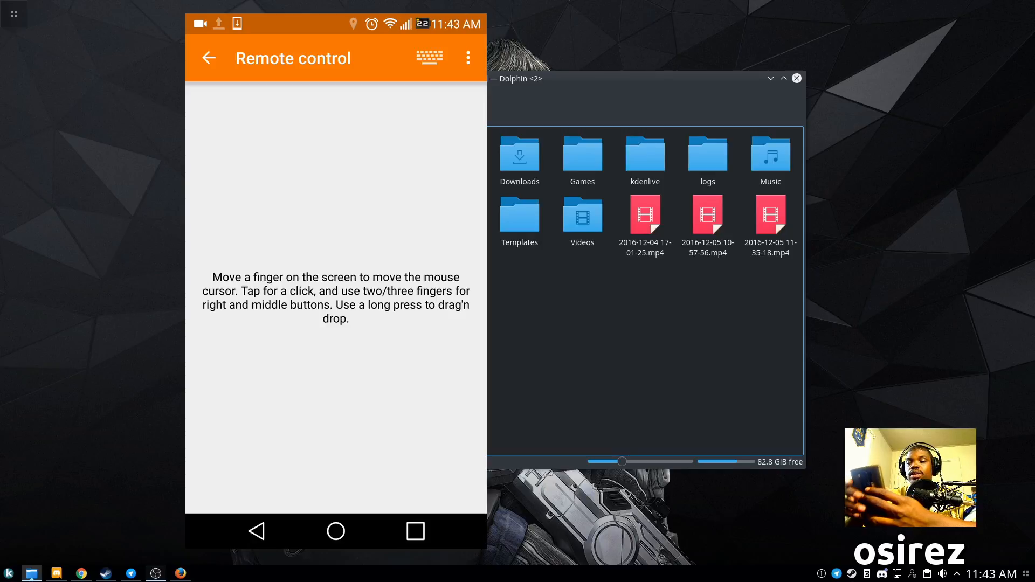
- Open KDE Connect device settings to show the lge phone's plugins
left_click_drag(336, 20, 336, 264)
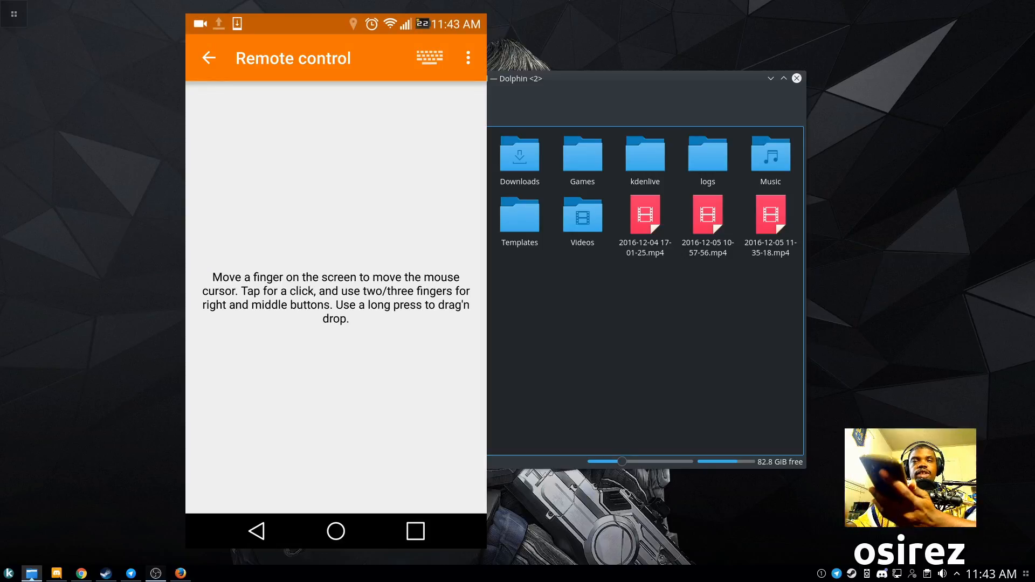
left_click(208, 59)
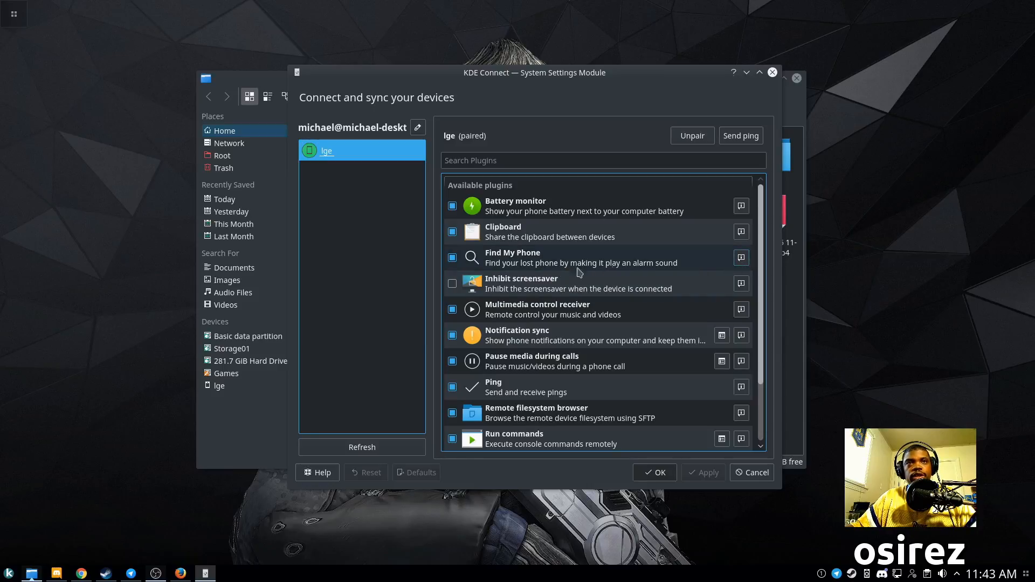
mouse_move(524, 315)
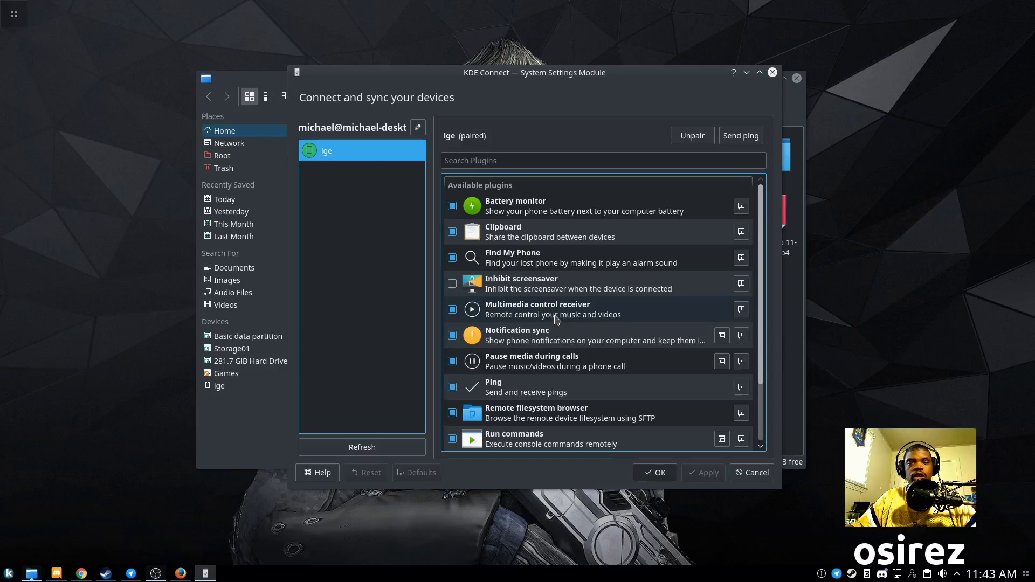
mouse_move(581, 283)
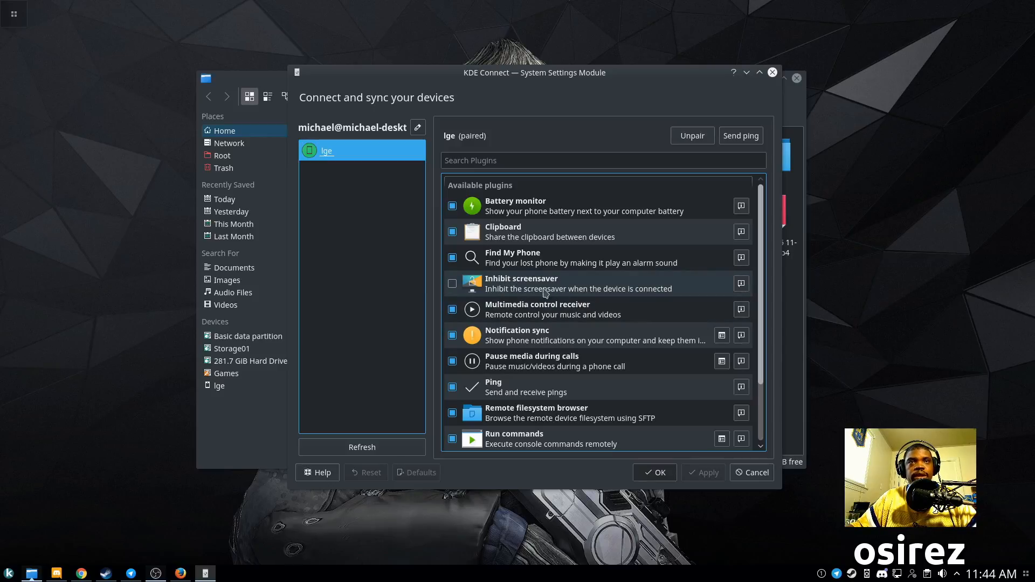
mouse_move(533, 315)
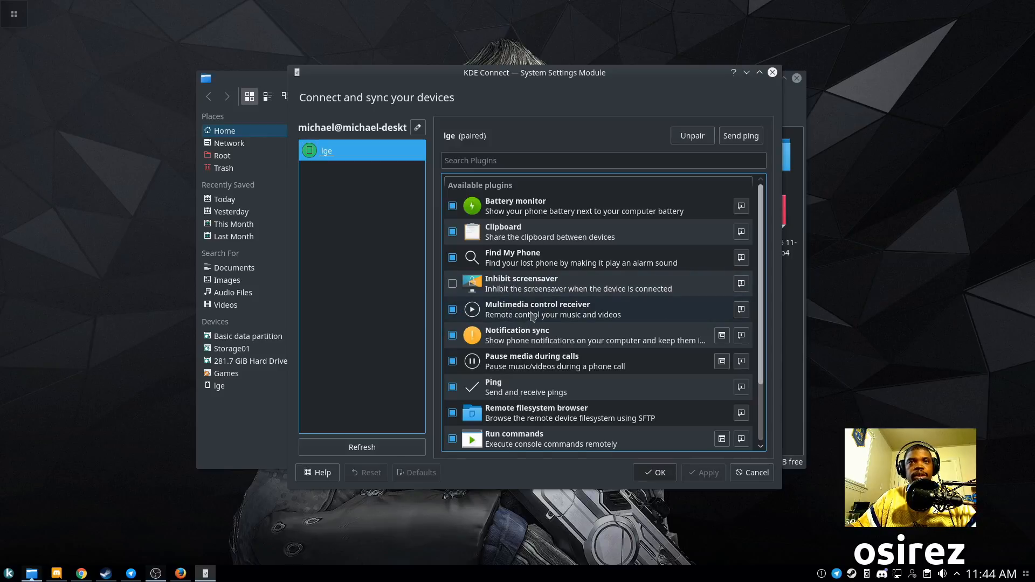
mouse_move(593, 324)
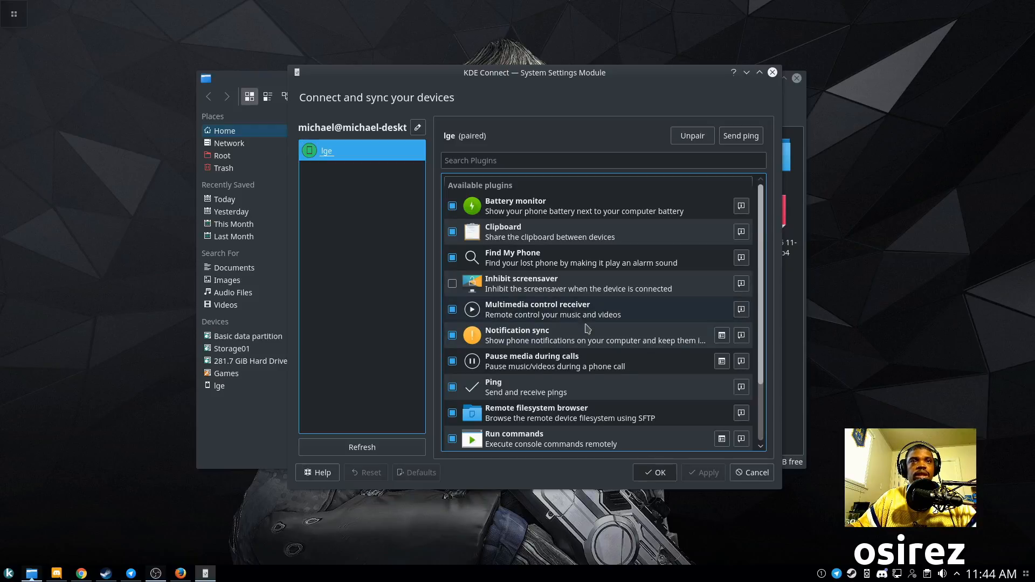
- Scroll the lge plugin list down to Share and receive, Telephony integration and Virtual input
scroll("down", 3)
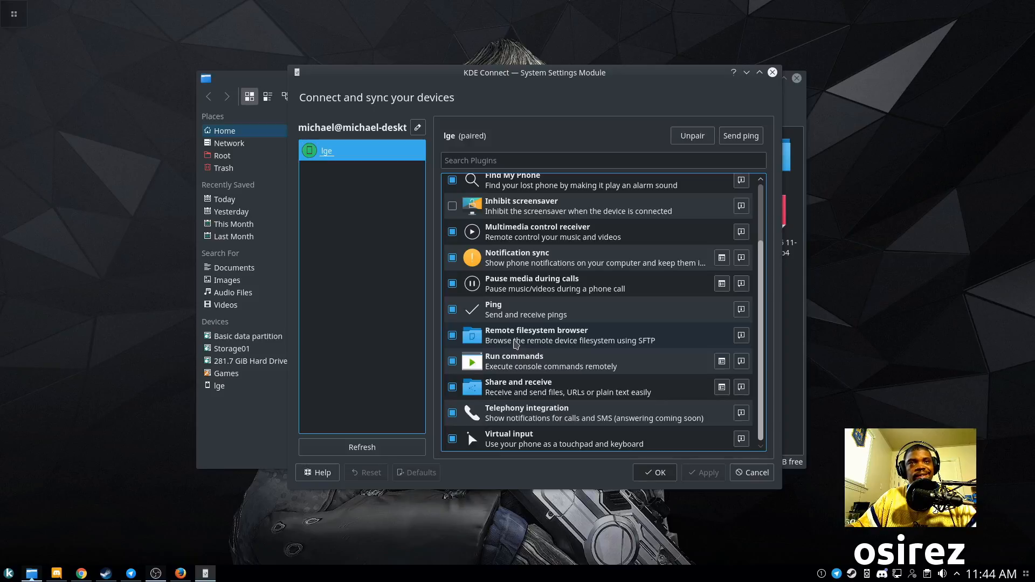
mouse_move(548, 349)
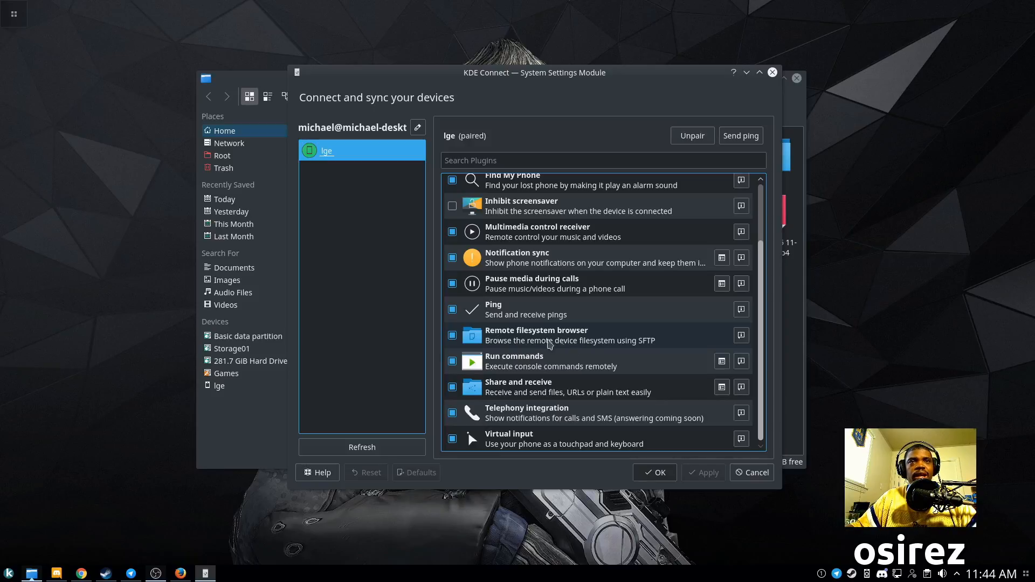
mouse_move(577, 363)
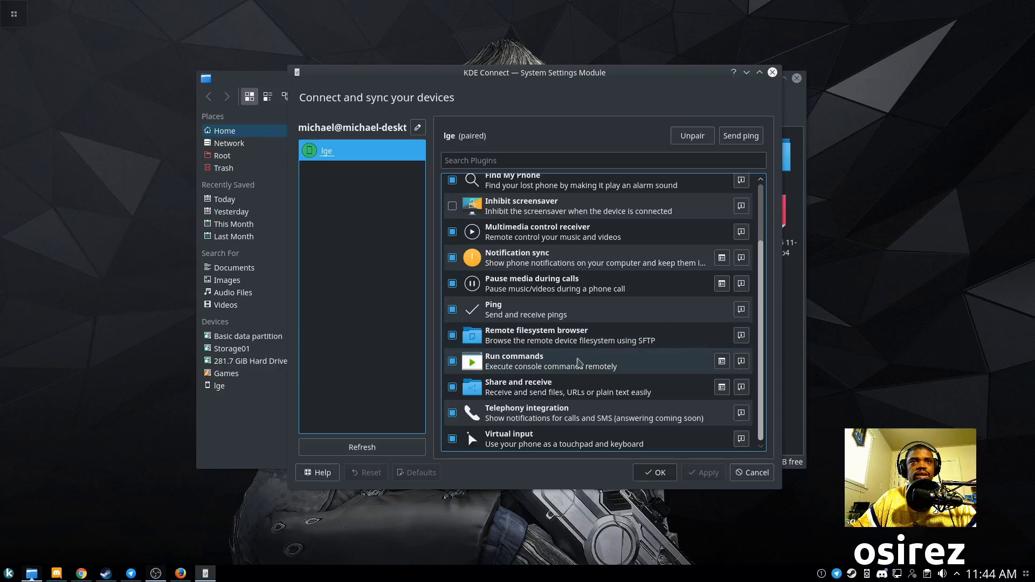
mouse_move(668, 350)
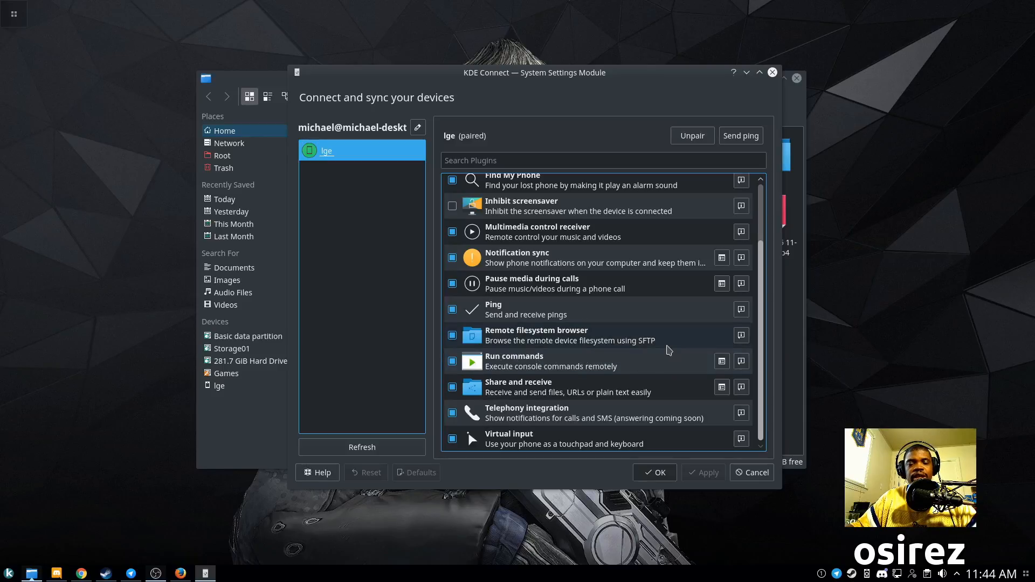
mouse_move(505, 341)
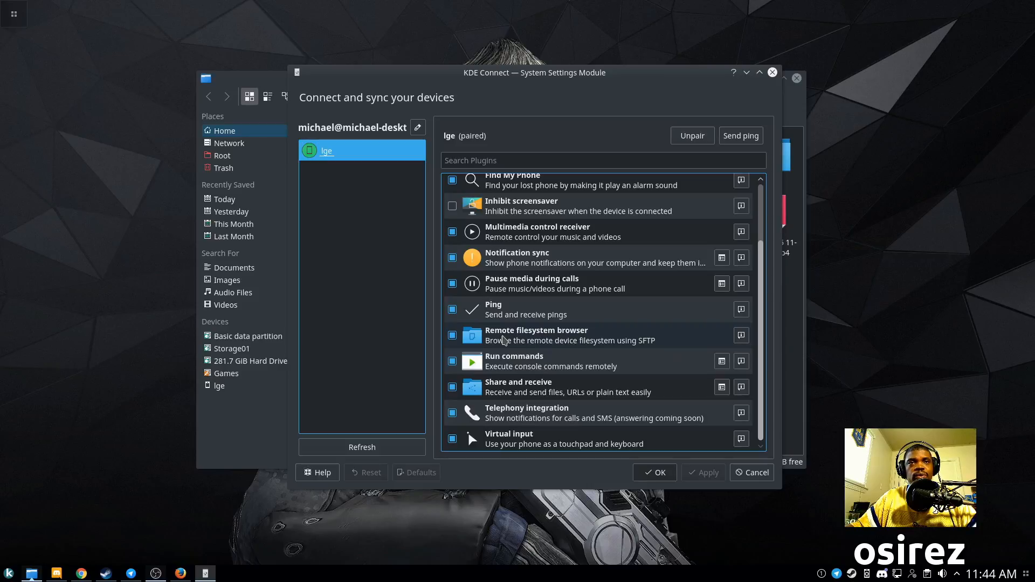
mouse_move(528, 361)
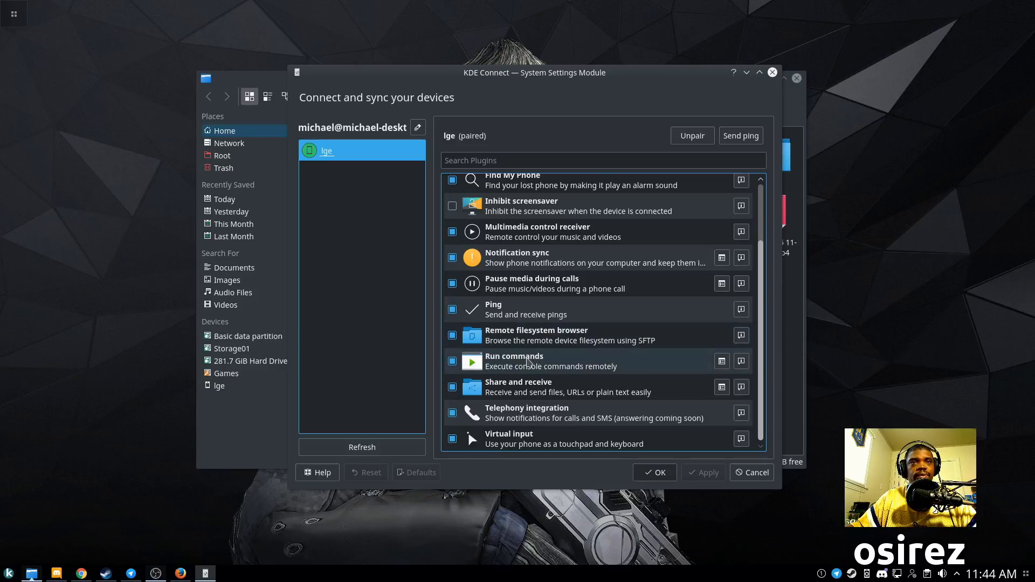
mouse_move(596, 367)
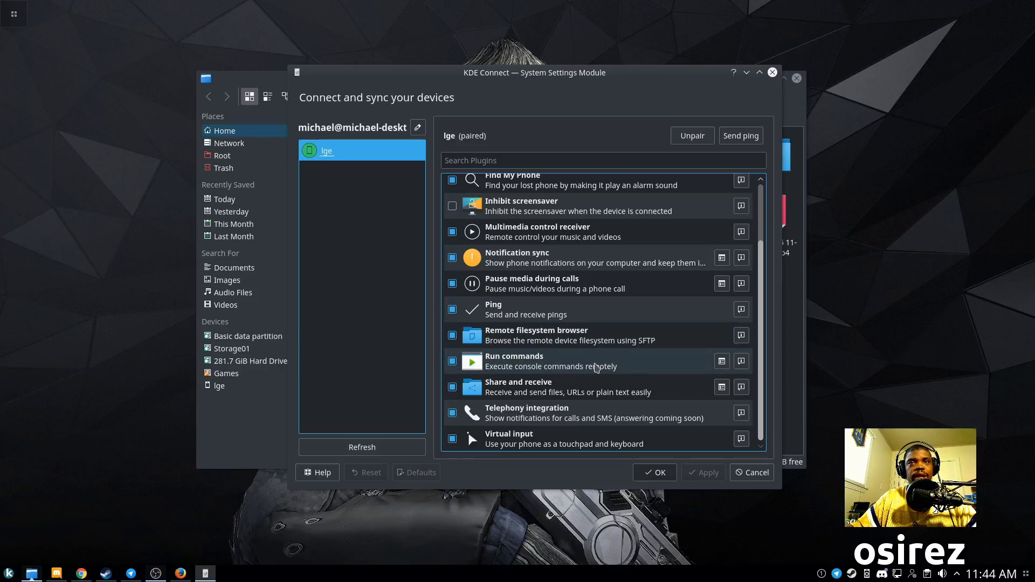
mouse_move(542, 375)
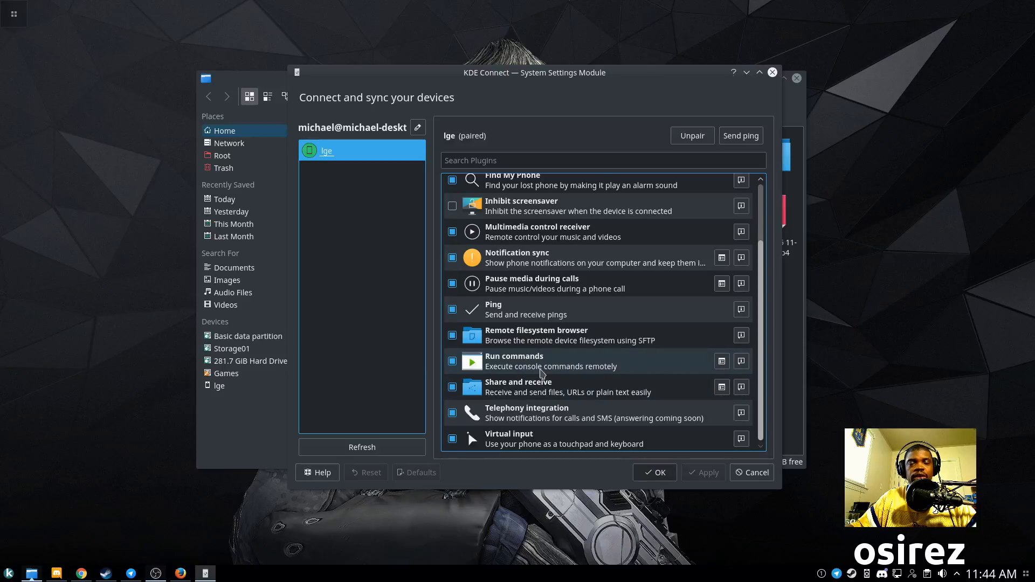
mouse_move(520, 362)
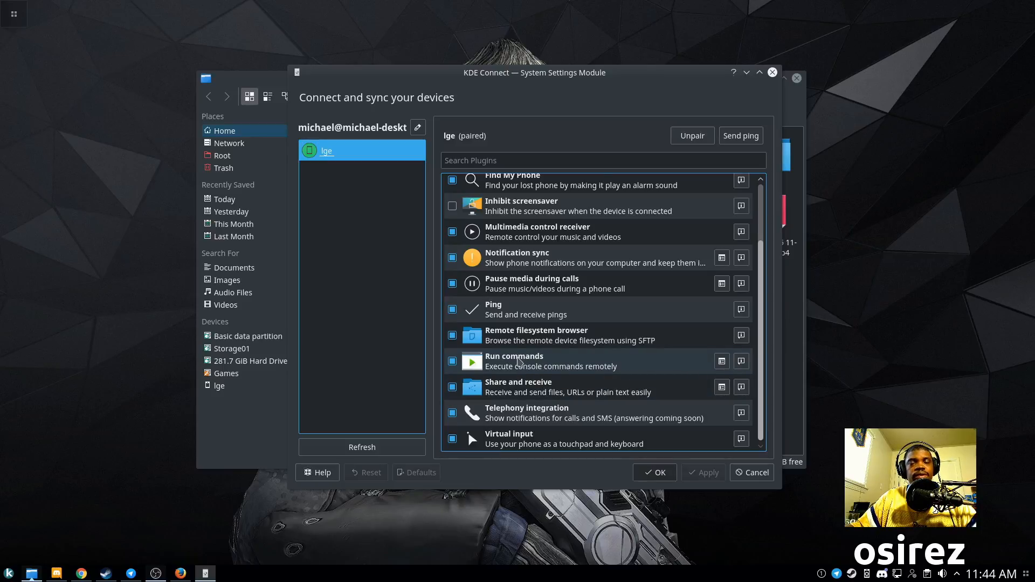
mouse_move(561, 403)
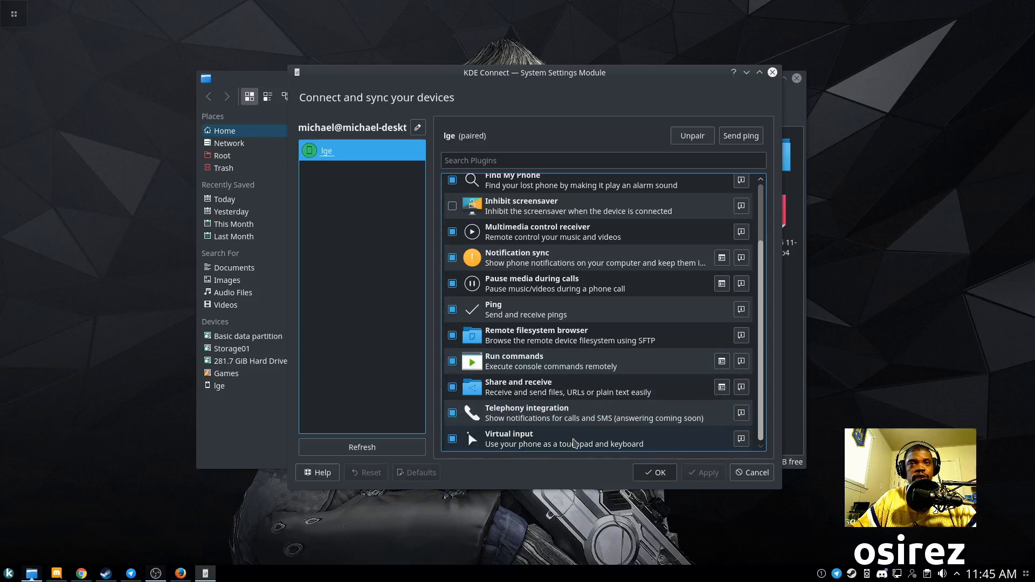
- Scroll the lge plugin list up to Battery monitor, Clipboard and Find My Phone
scroll("up", 3)
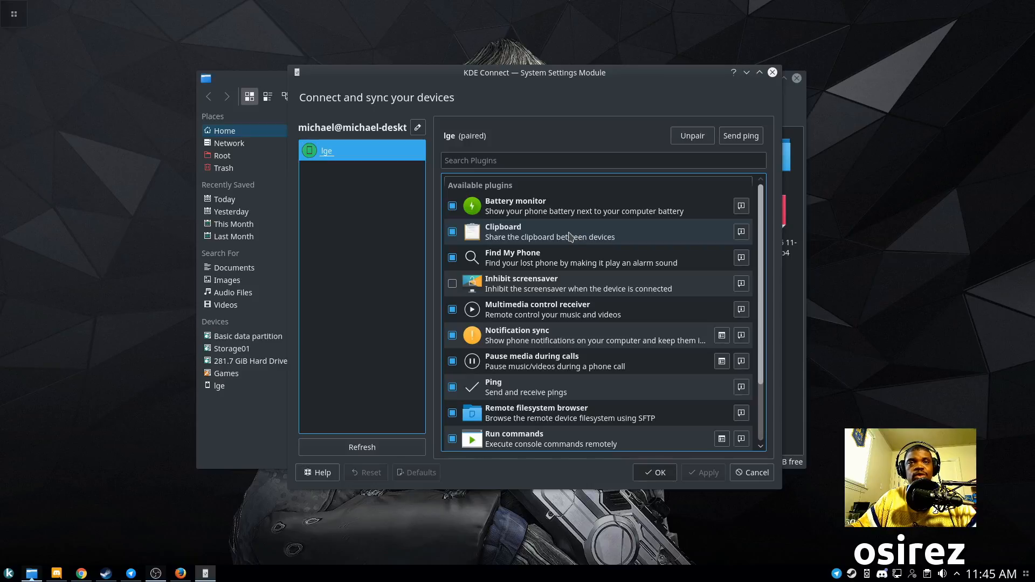
mouse_move(542, 258)
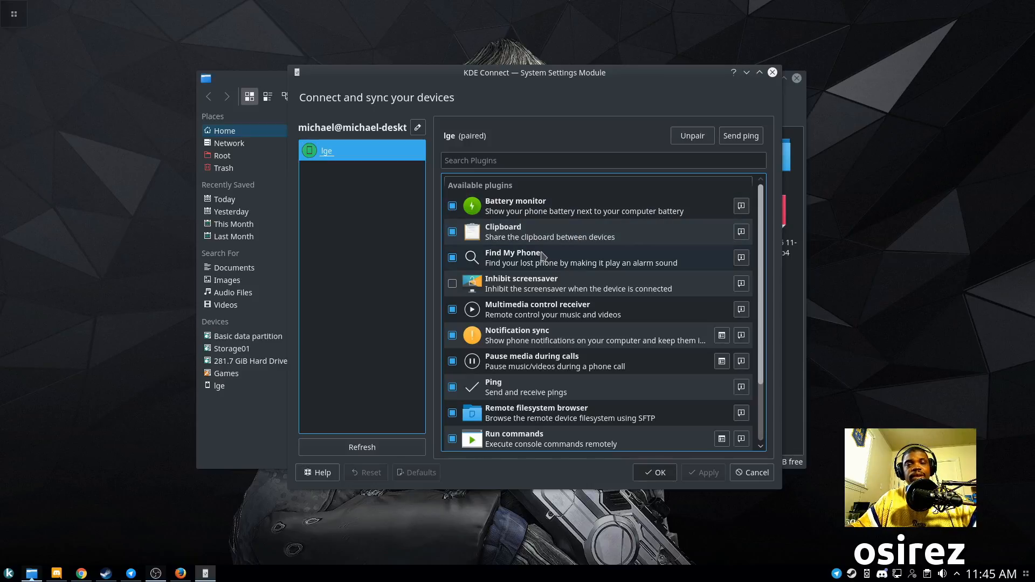